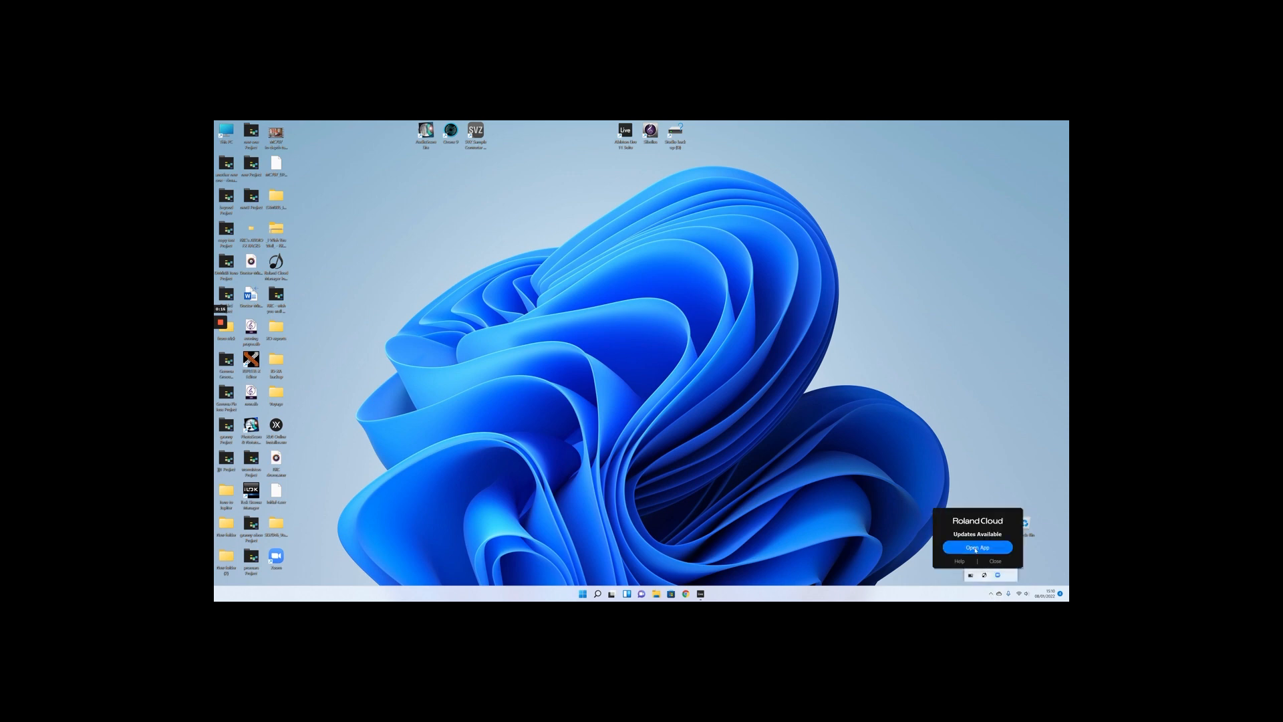
# - Launch Roland Cloud Manager from its 'Updates Available' tray notification
pyautogui.click(977, 547)
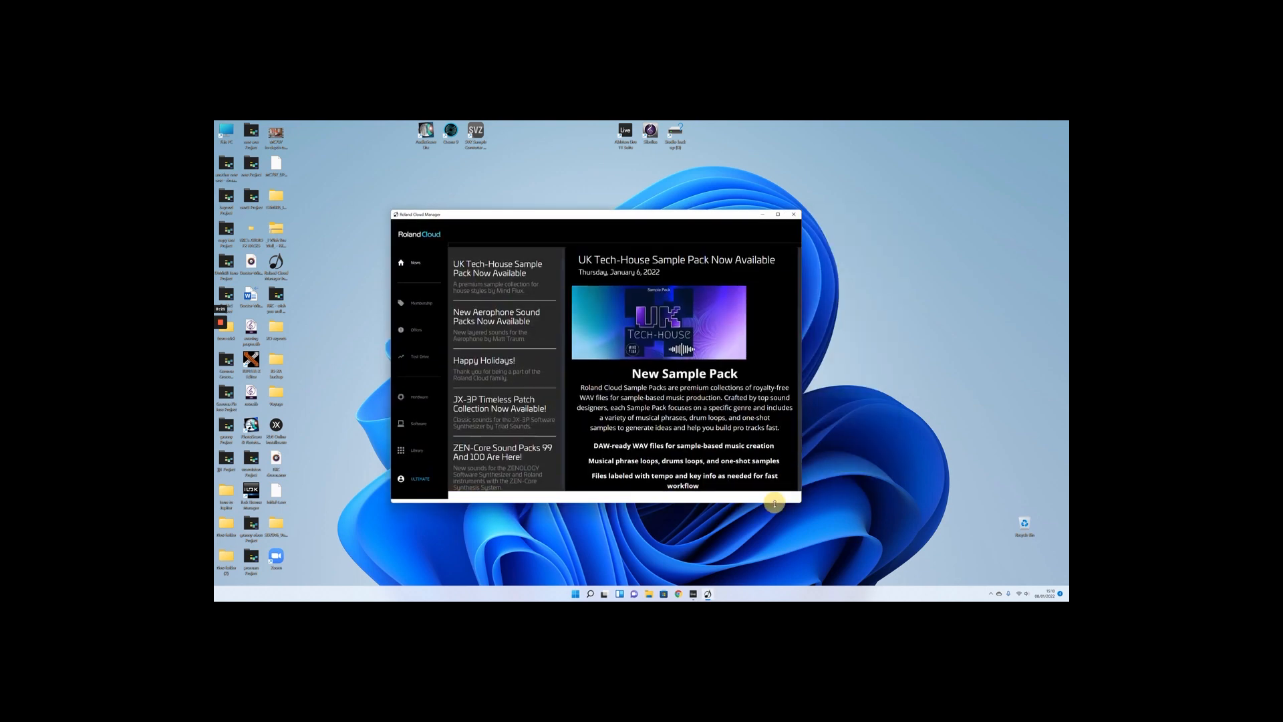
# - Center the window and scroll the news feed to older posts like Zenbeats 2.2.2
pyautogui.moveTo(591, 215); pyautogui.dragTo(707, 203)
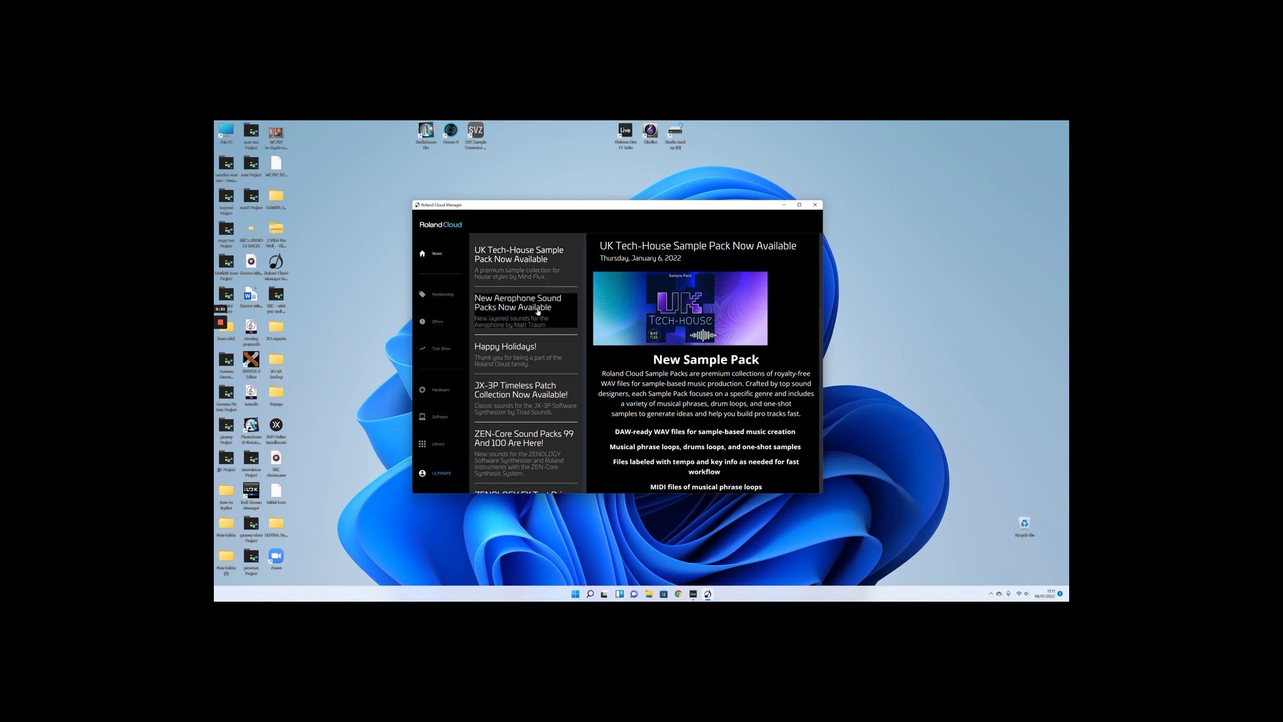
pyautogui.moveTo(535, 324)
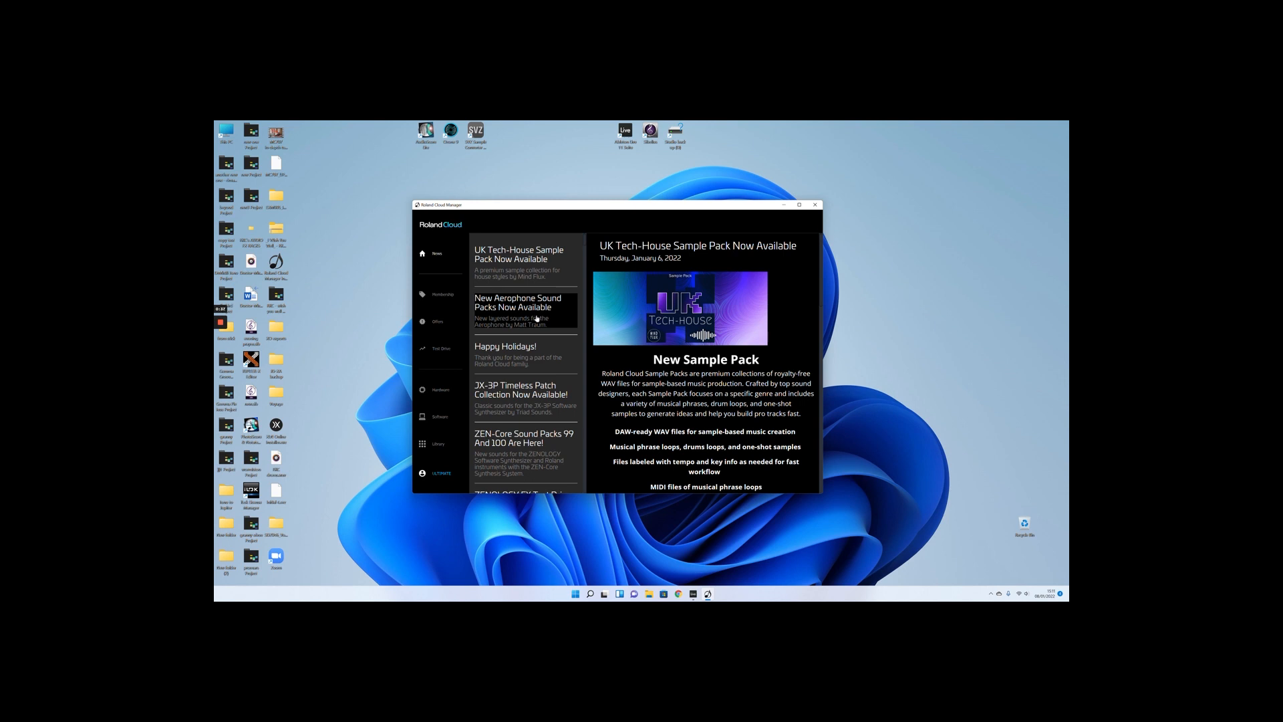
pyautogui.scroll(-3)
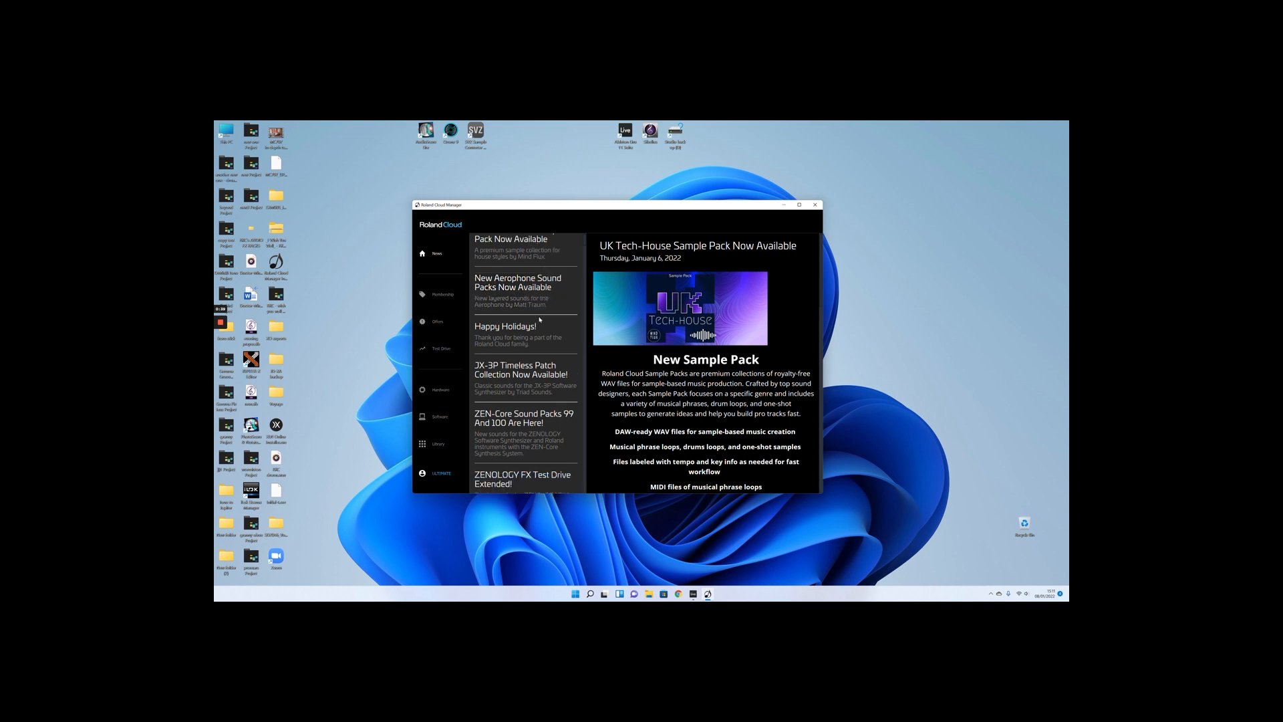
pyautogui.scroll(-3)
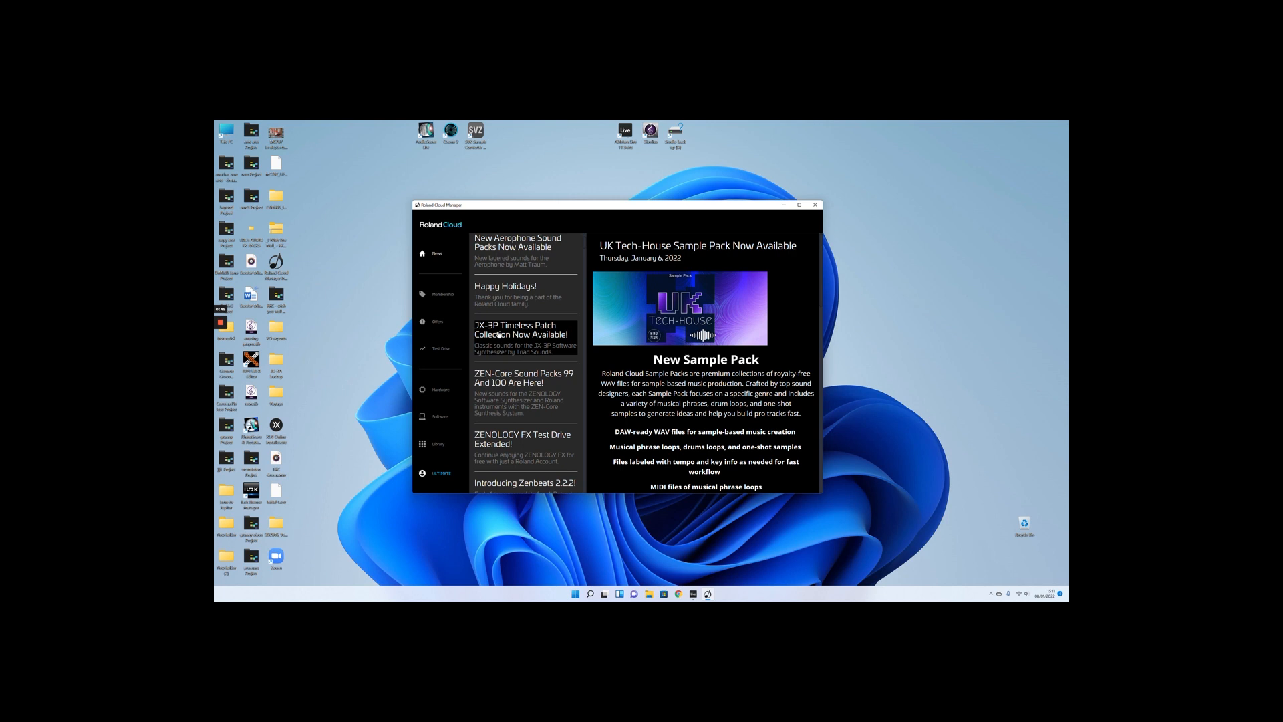
pyautogui.scroll(-3)
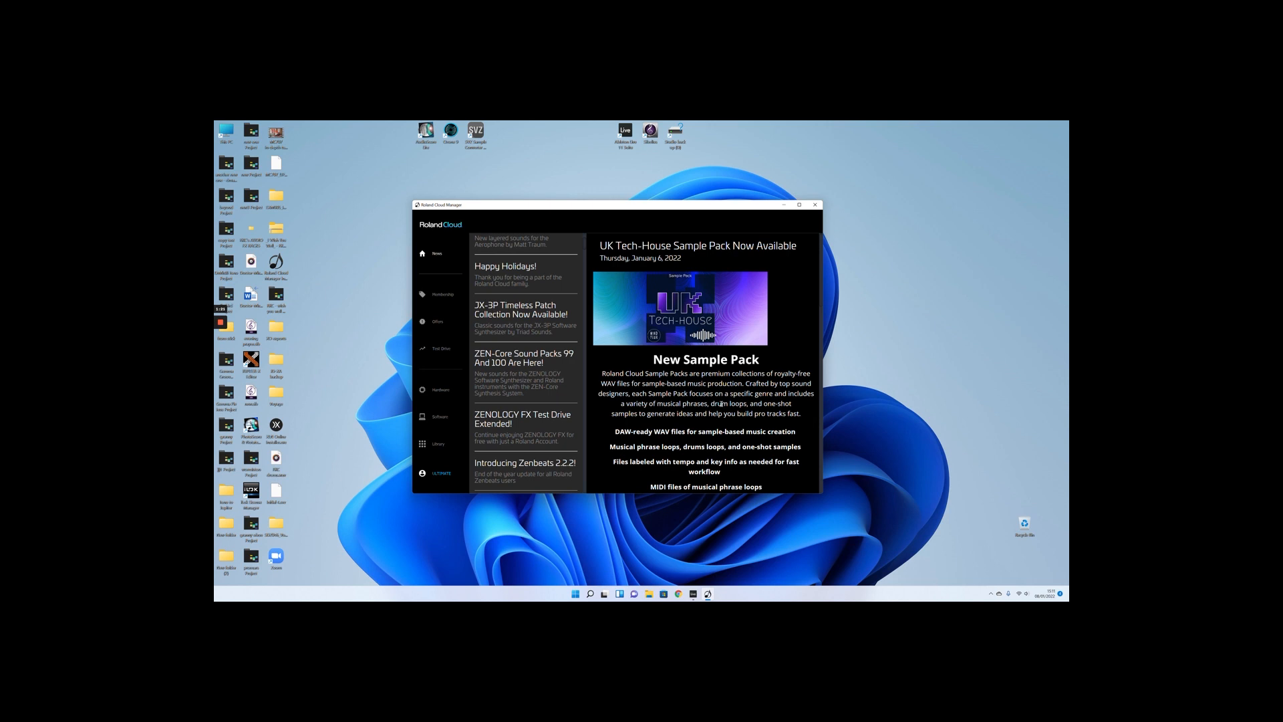
pyautogui.moveTo(761, 361)
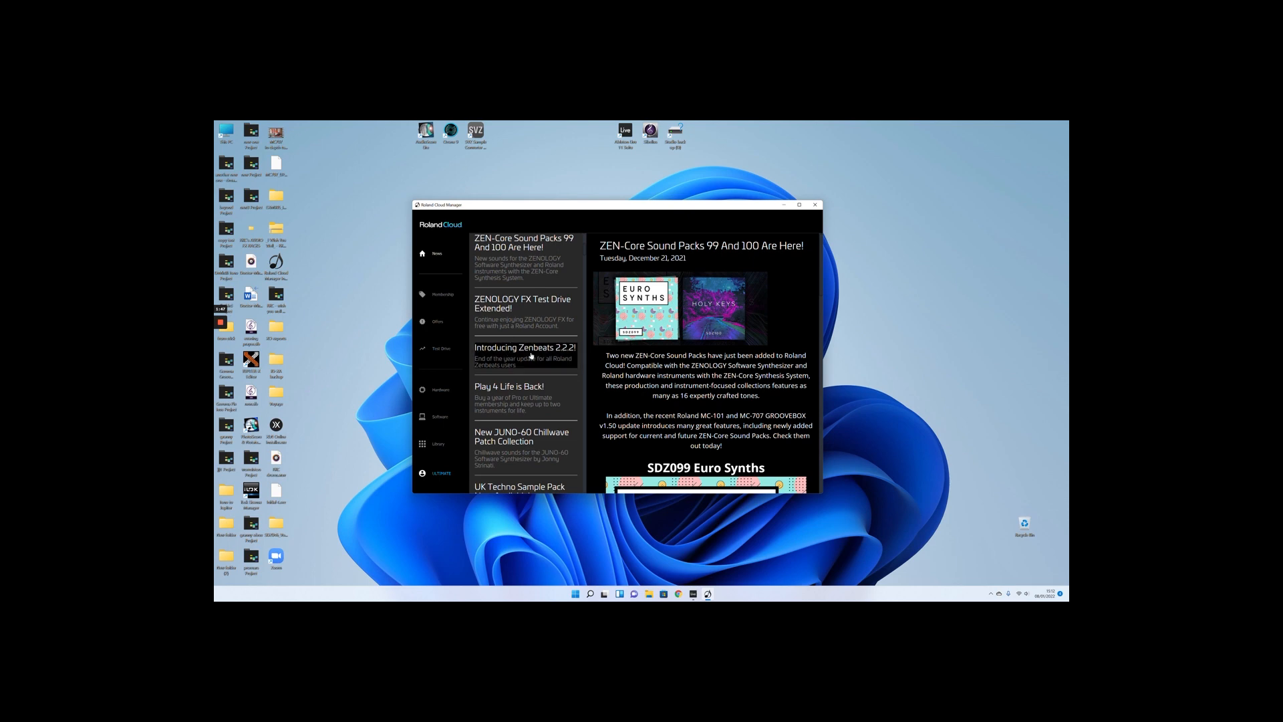
pyautogui.scroll(-3)
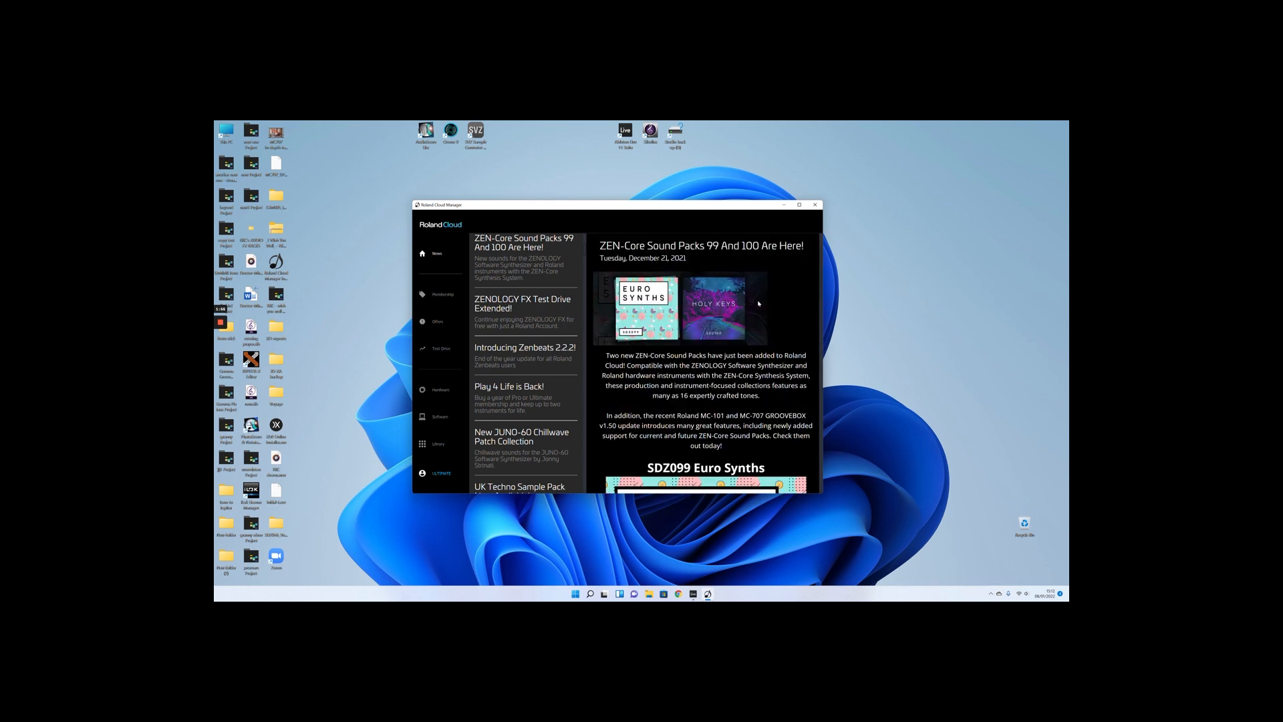
pyautogui.moveTo(770, 295)
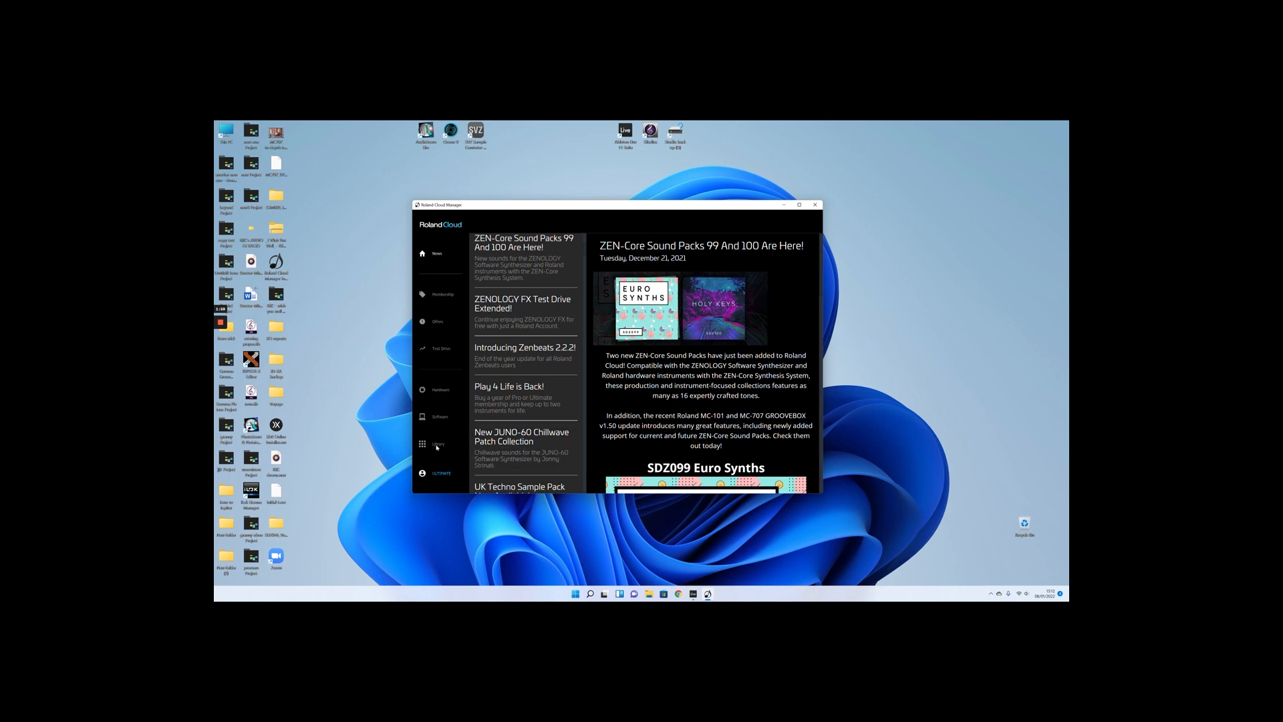
# - Show the Library of unlocked products, including ZENOLOGY PRO, and scroll through it
pyautogui.click(437, 444)
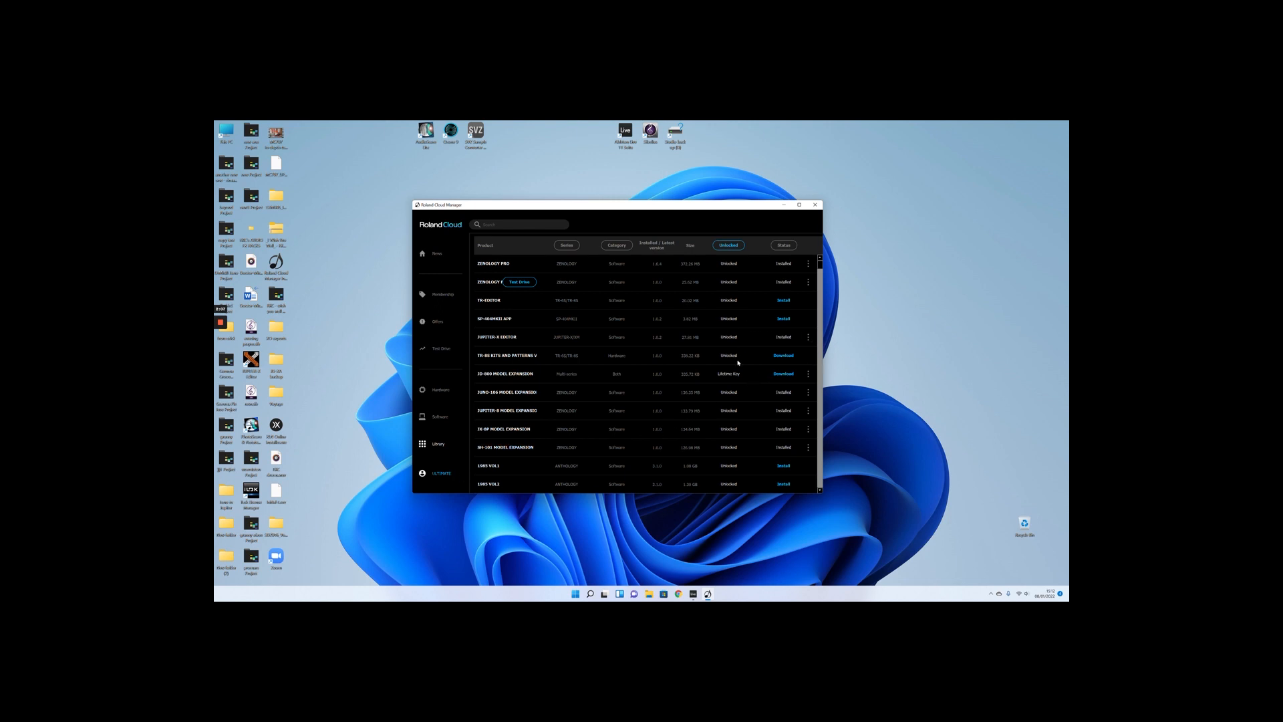
pyautogui.moveTo(748, 363)
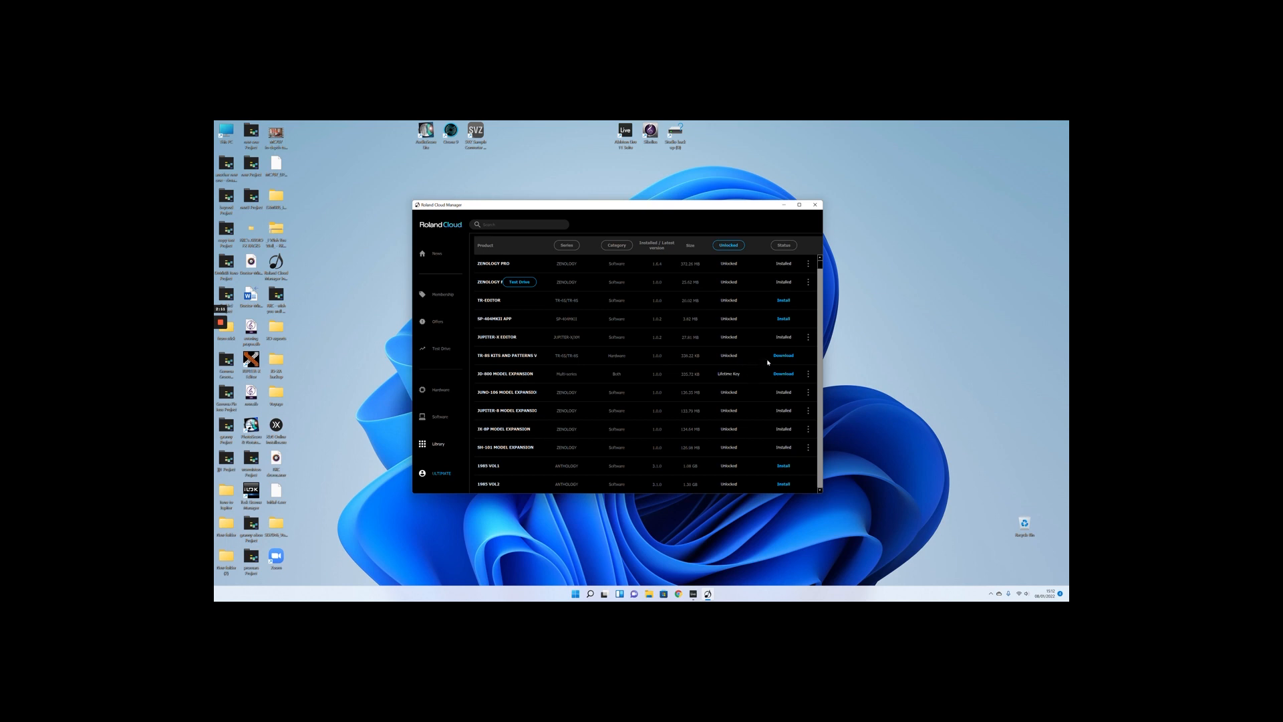
pyautogui.moveTo(755, 362)
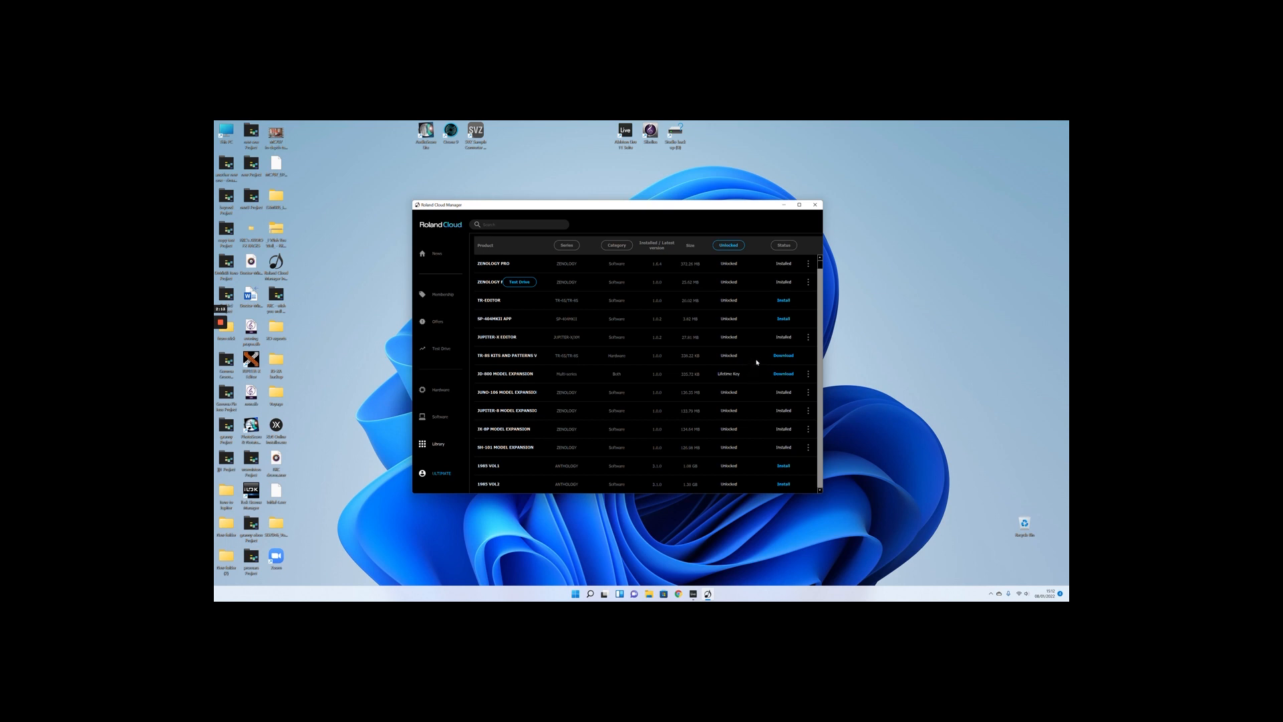
pyautogui.moveTo(754, 371)
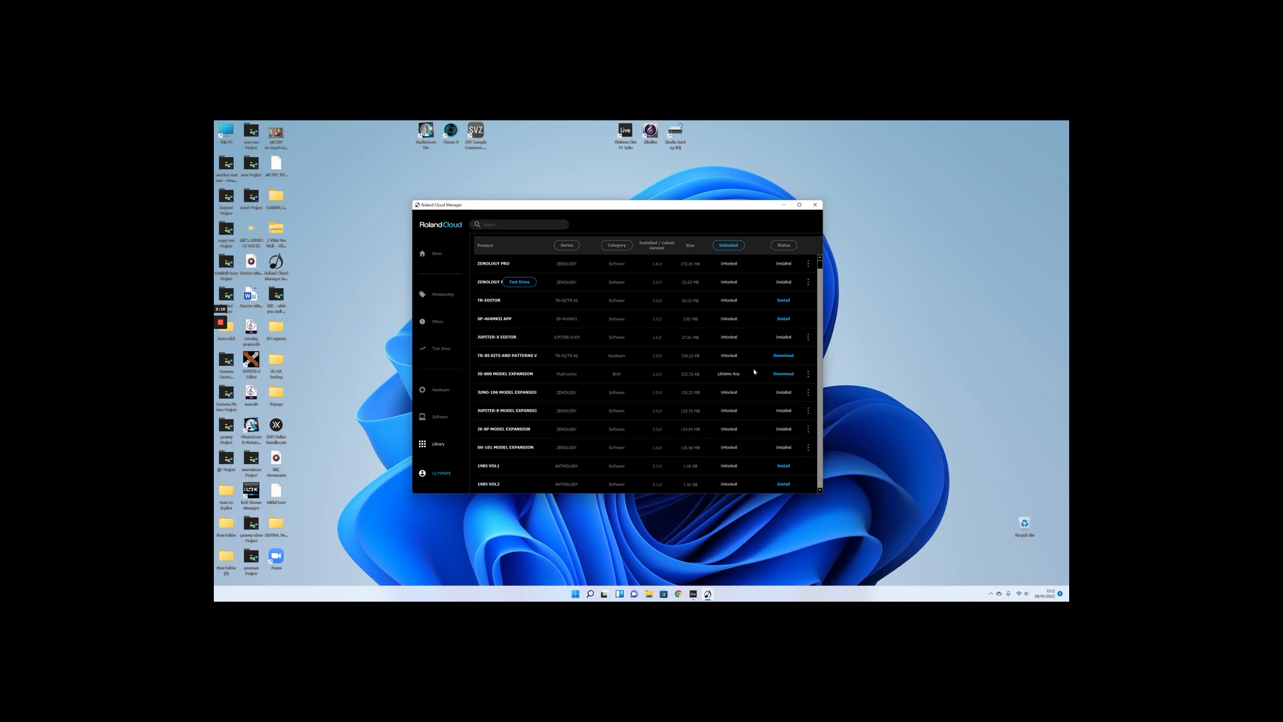
pyautogui.moveTo(726, 350)
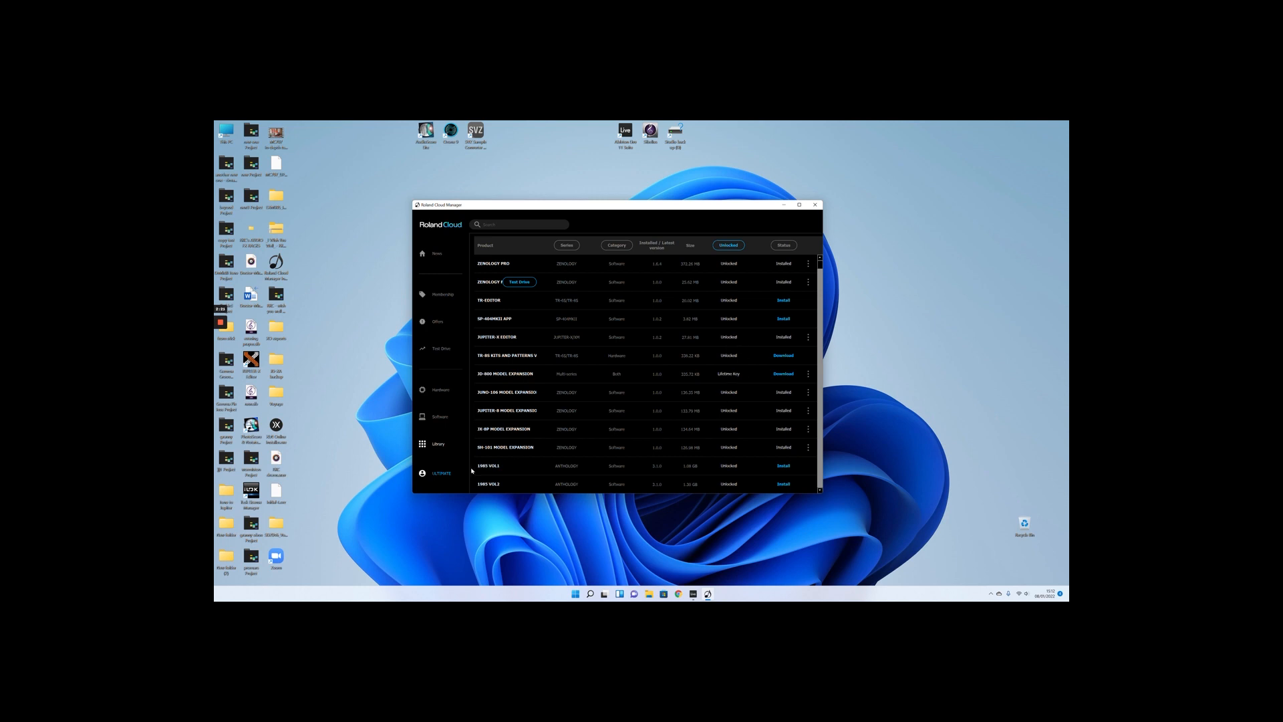
pyautogui.moveTo(608, 421)
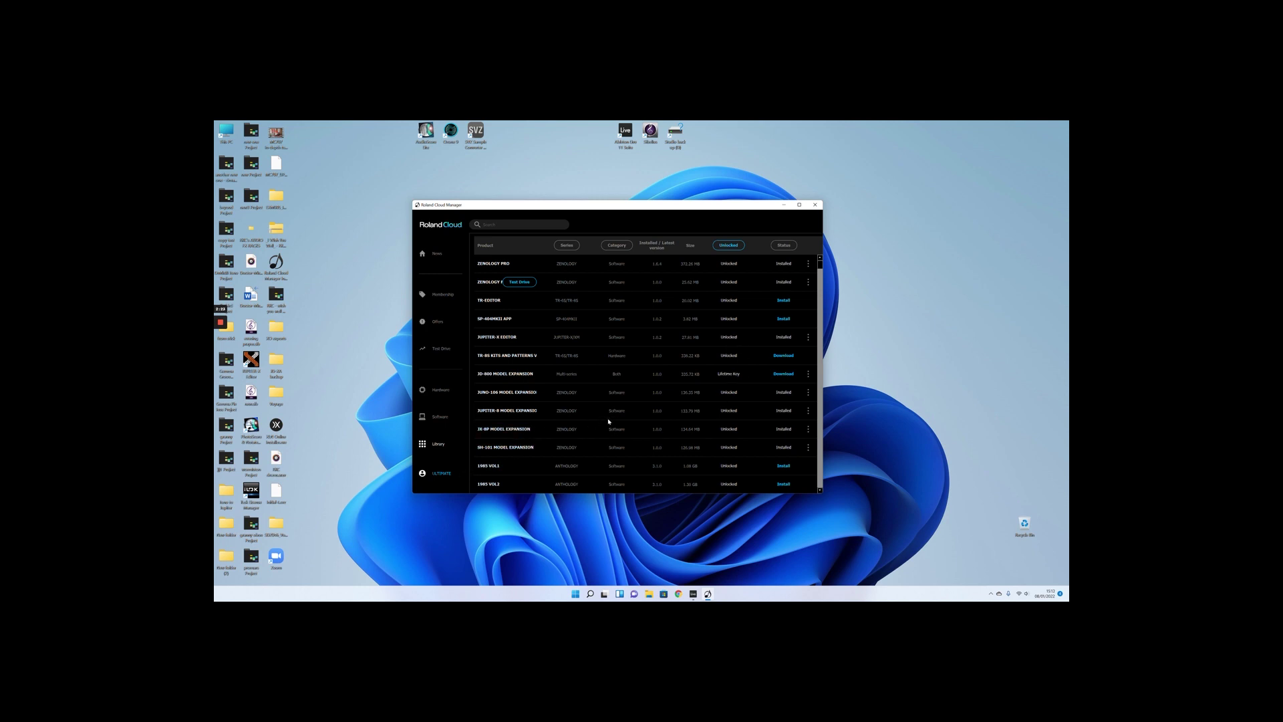
pyautogui.moveTo(756, 385)
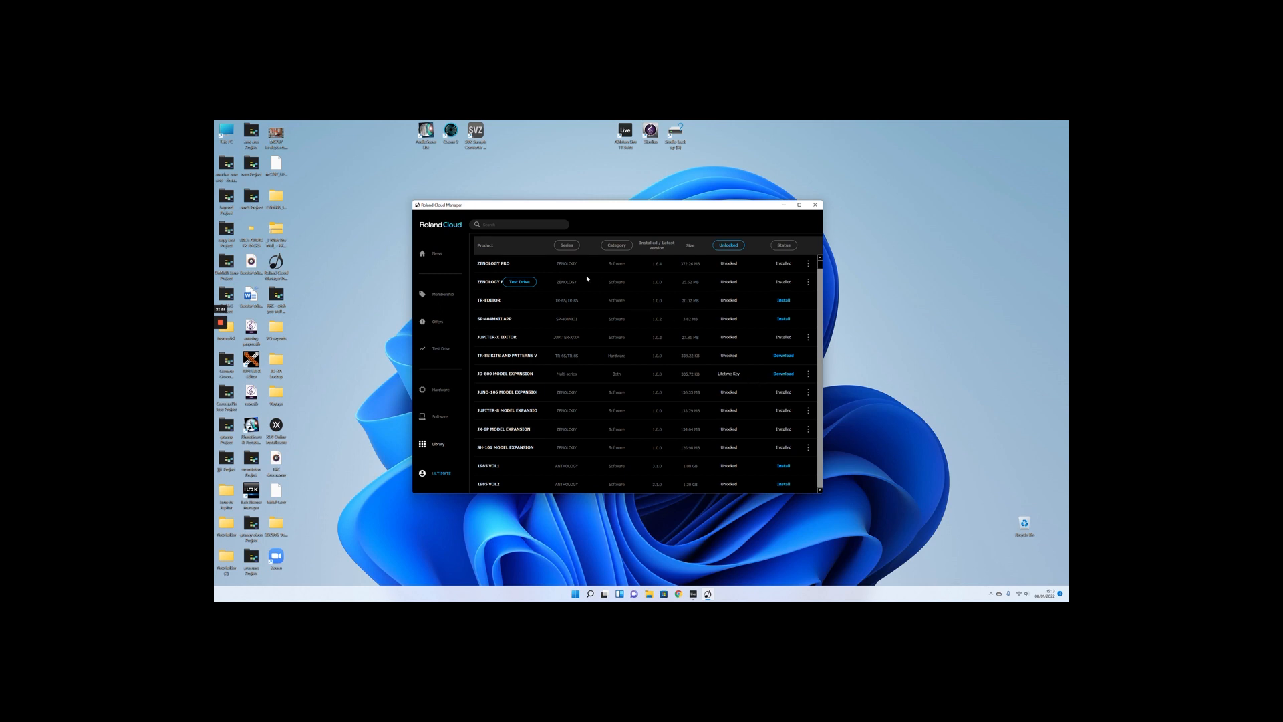
pyautogui.scroll(-3)
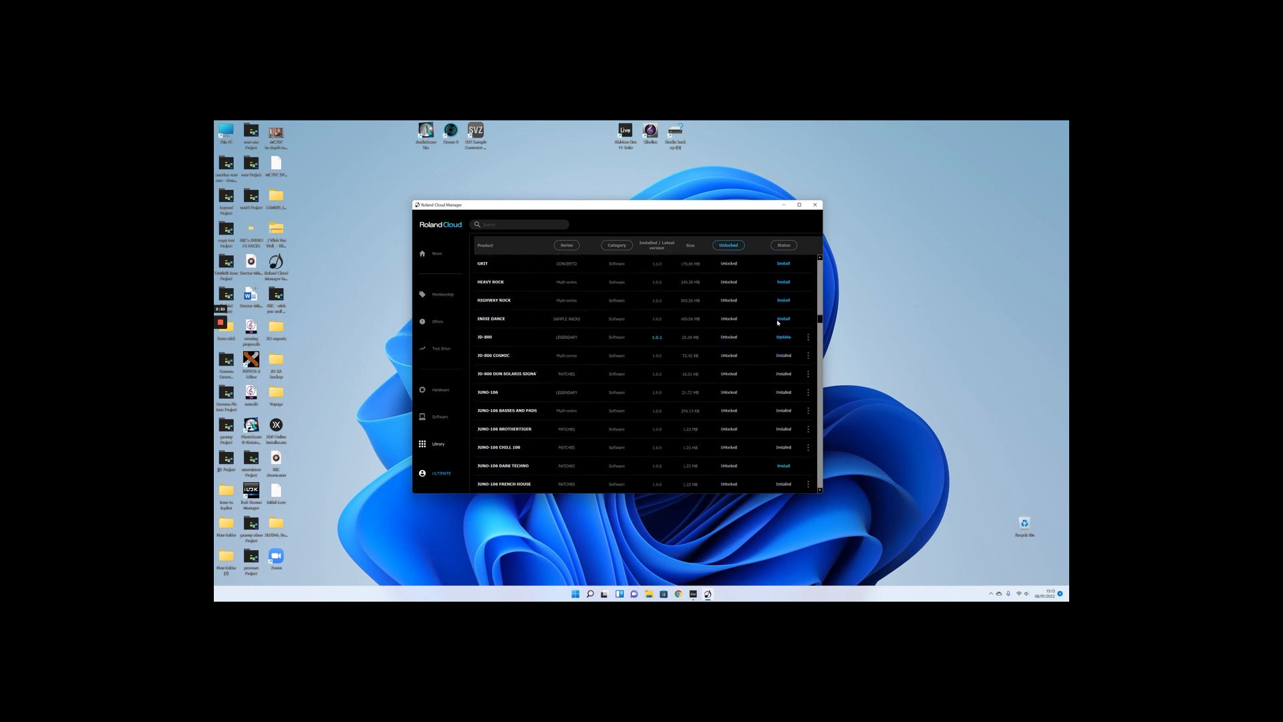
pyautogui.scroll(-3)
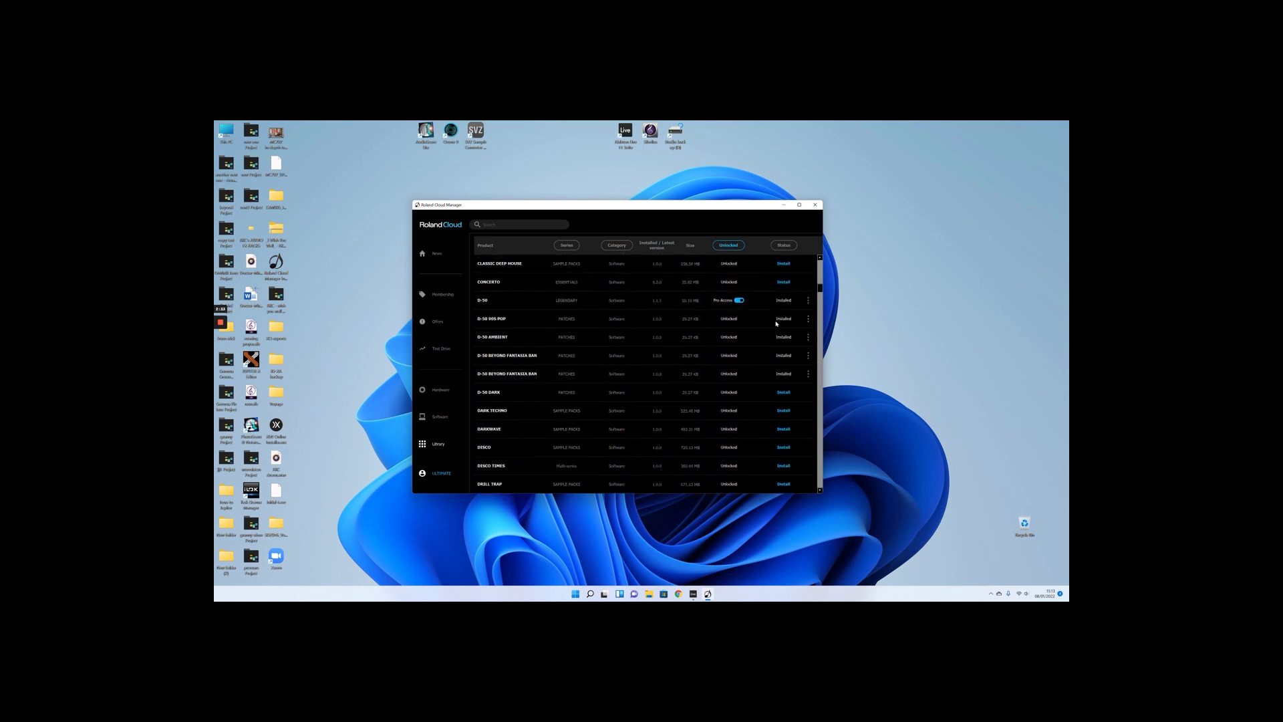
pyautogui.scroll(-3)
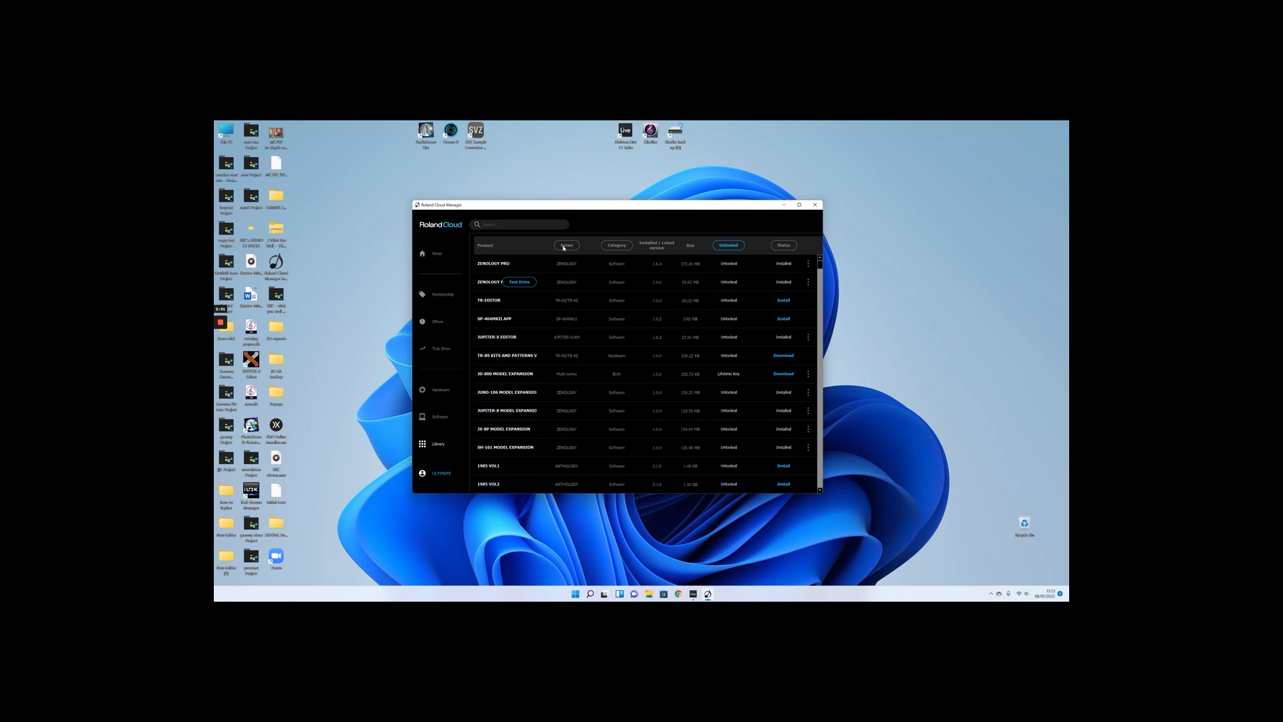
# - Filter the library to FANTOM-6/7/8 products and scroll down to the newest ZEN-Core packs
pyautogui.click(566, 245)
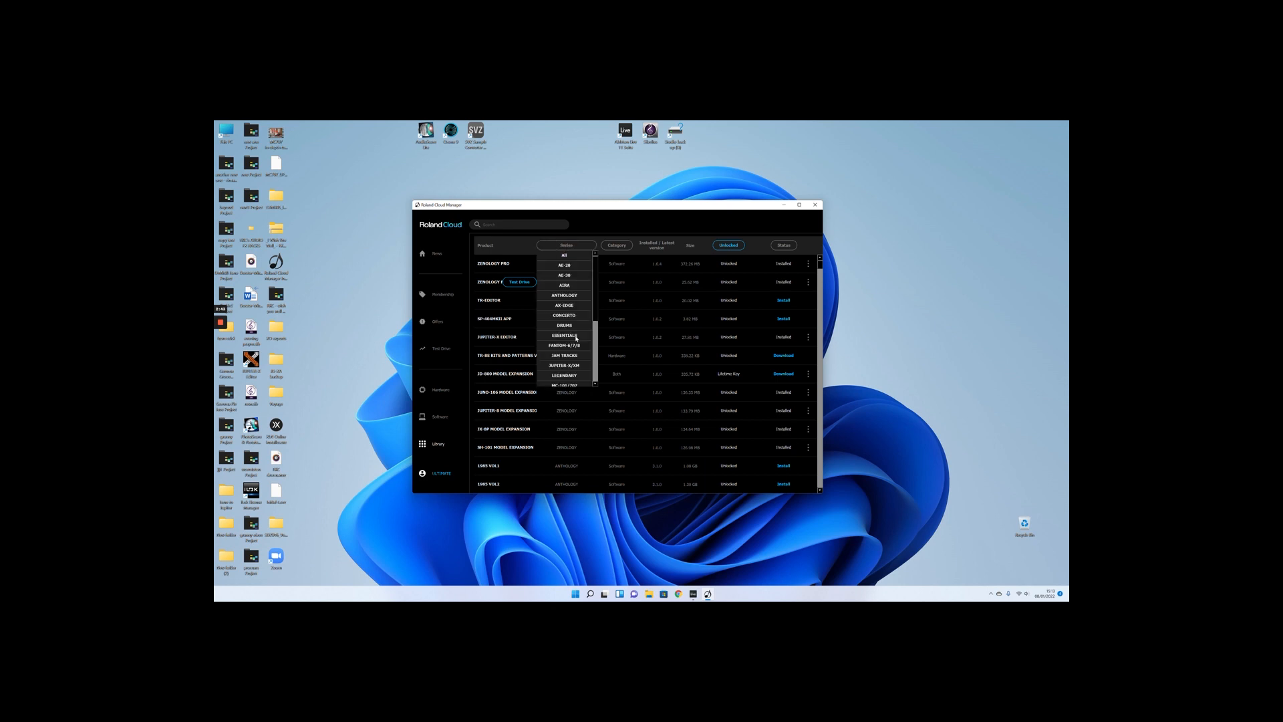
pyautogui.moveTo(564, 345)
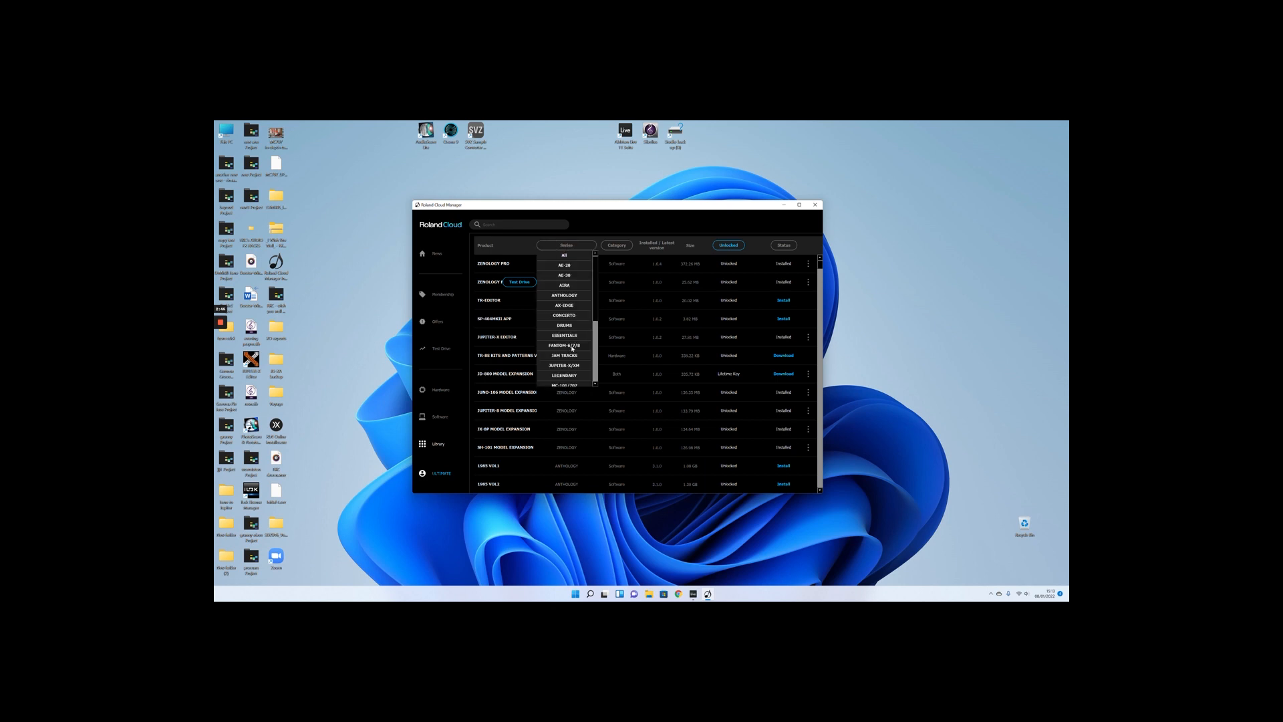
pyautogui.click(564, 346)
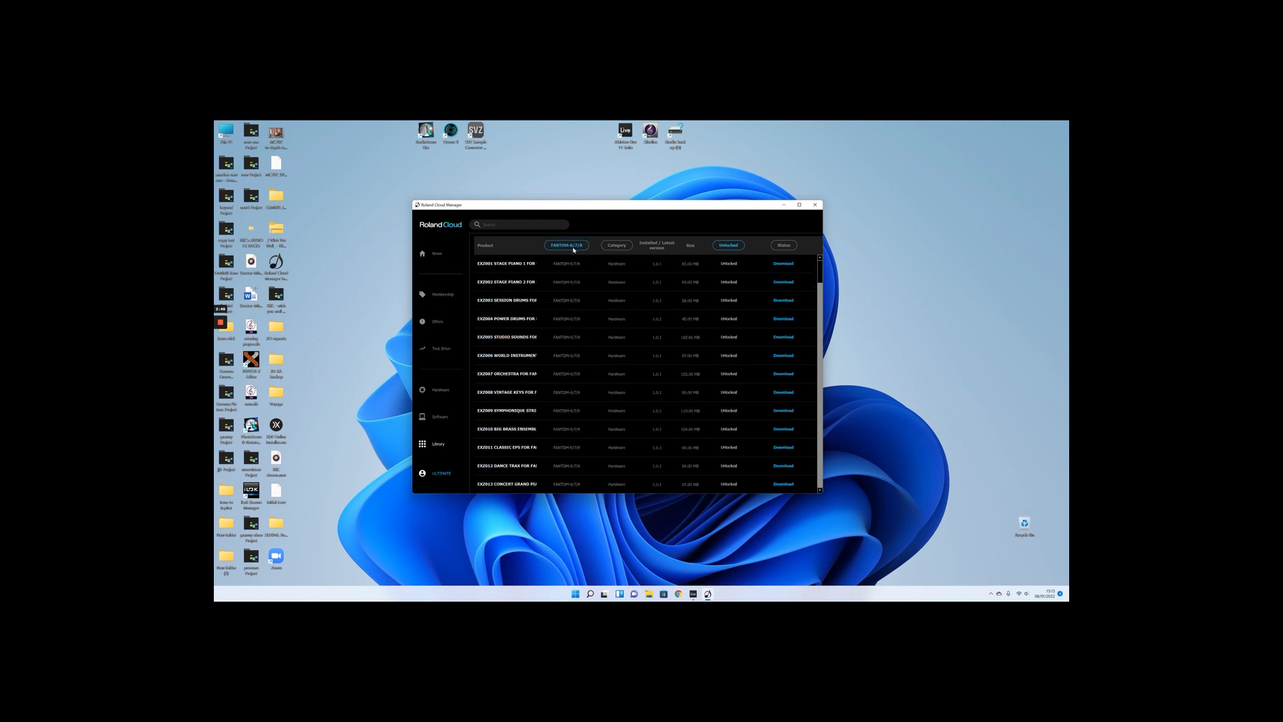
pyautogui.moveTo(595, 414)
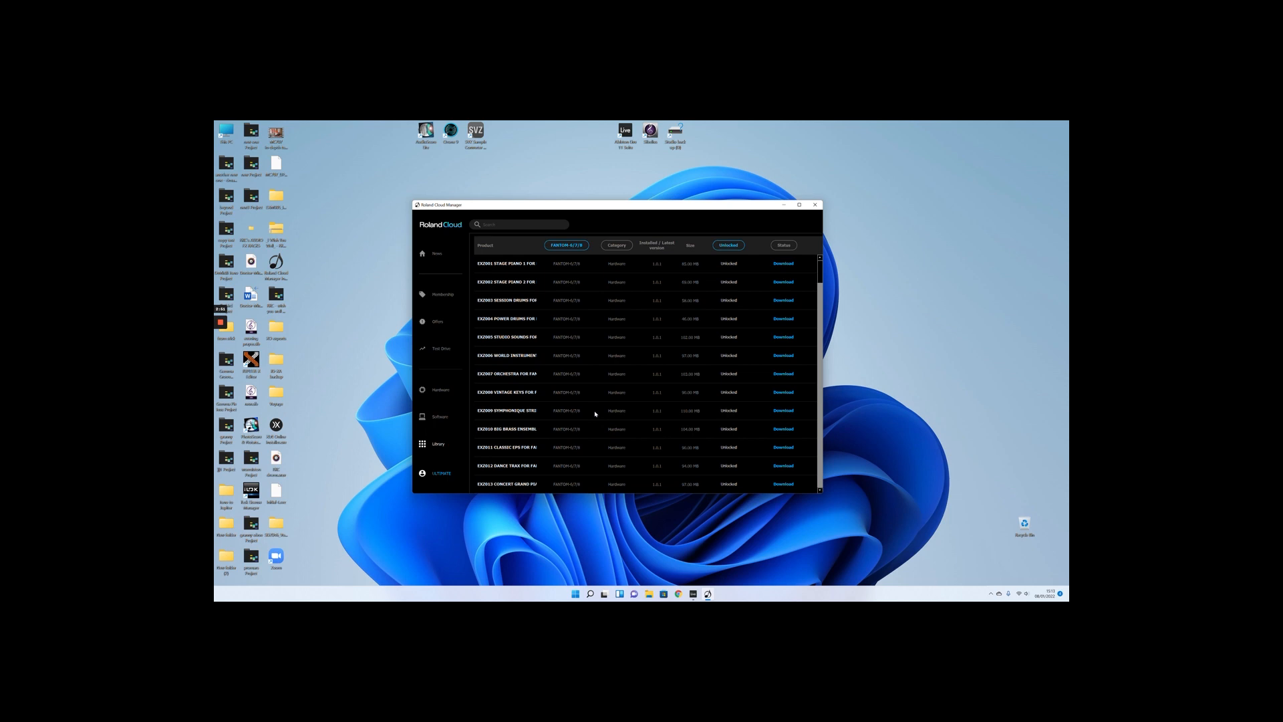
pyautogui.moveTo(507, 344)
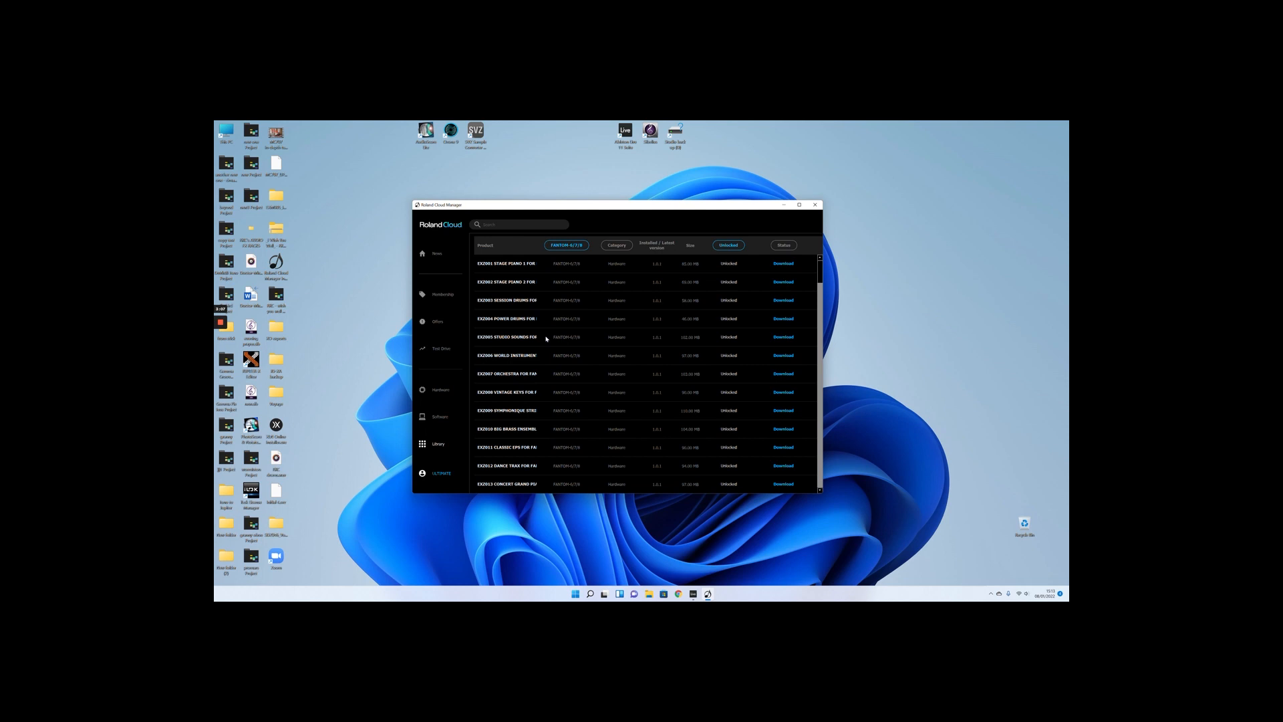
pyautogui.moveTo(547, 337)
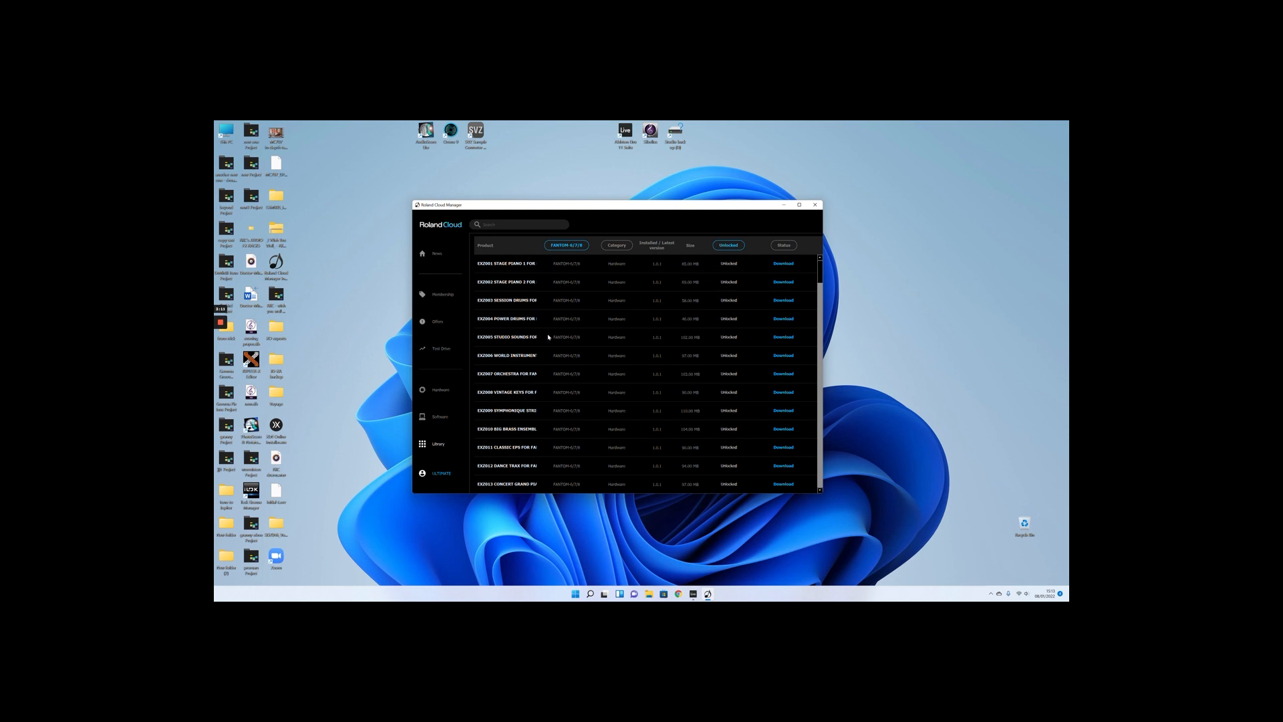
pyautogui.moveTo(544, 336)
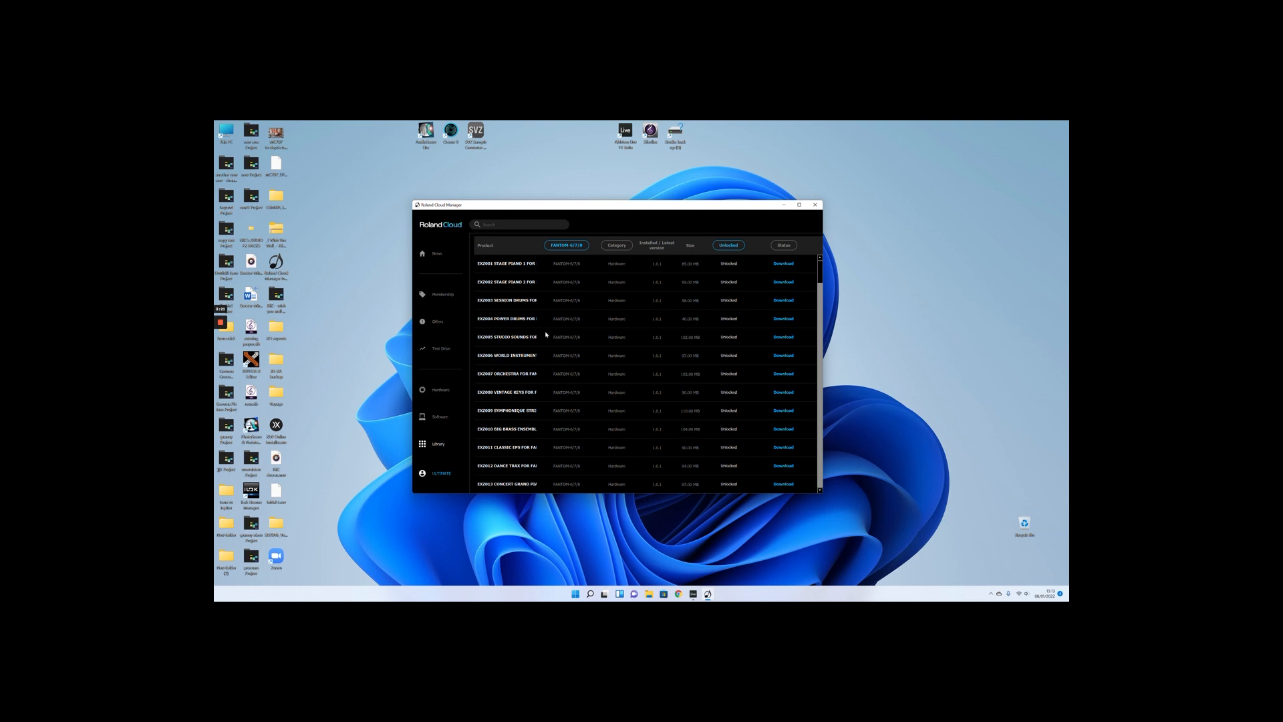
pyautogui.scroll(-3)
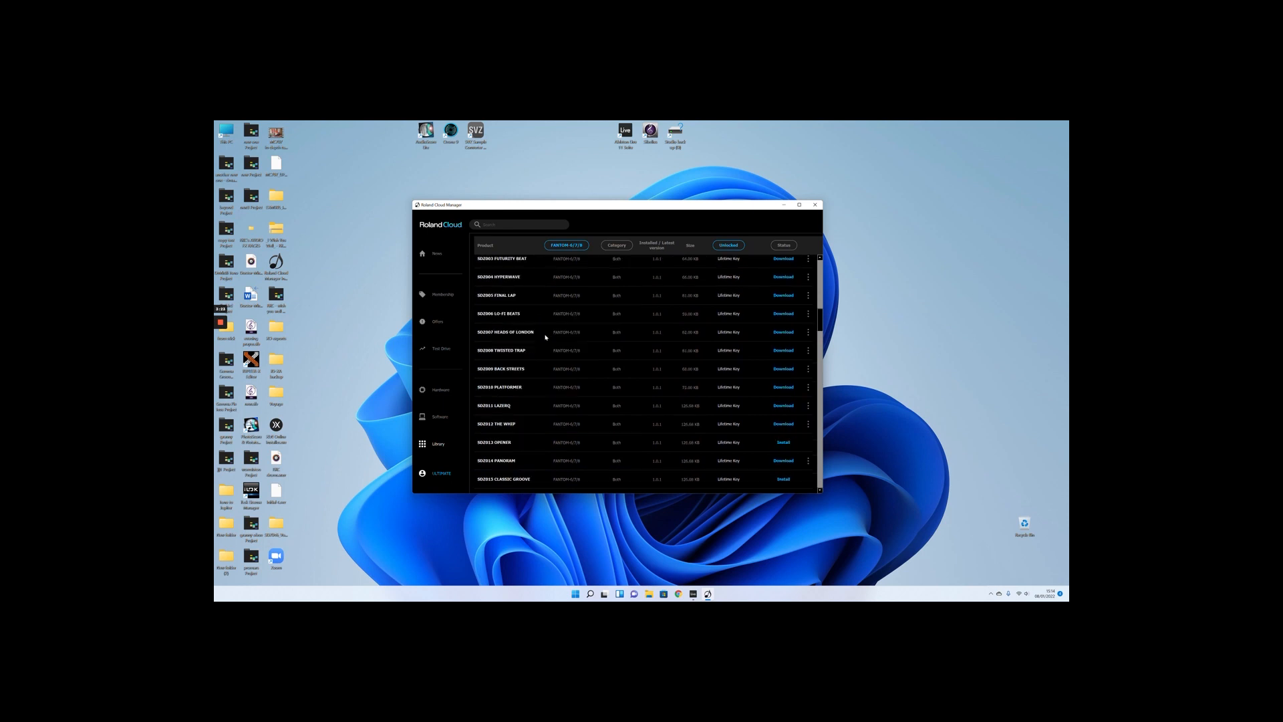
pyautogui.scroll(-3)
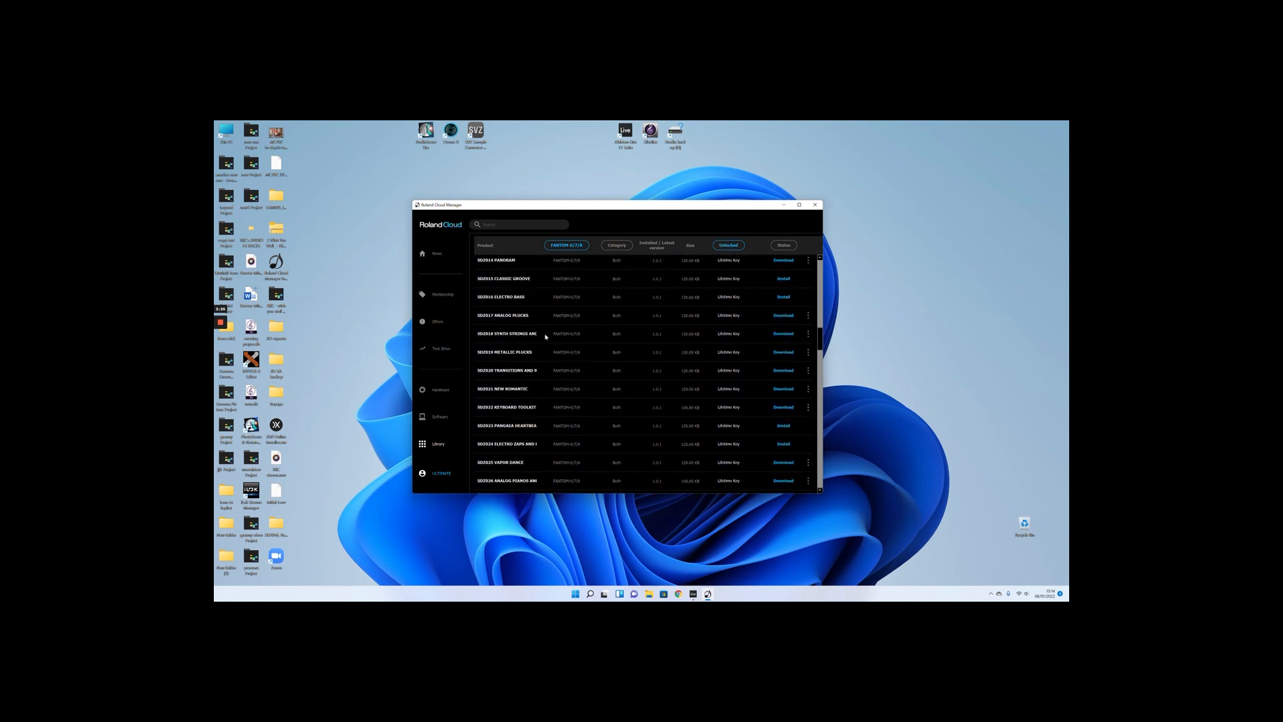
pyautogui.scroll(-3)
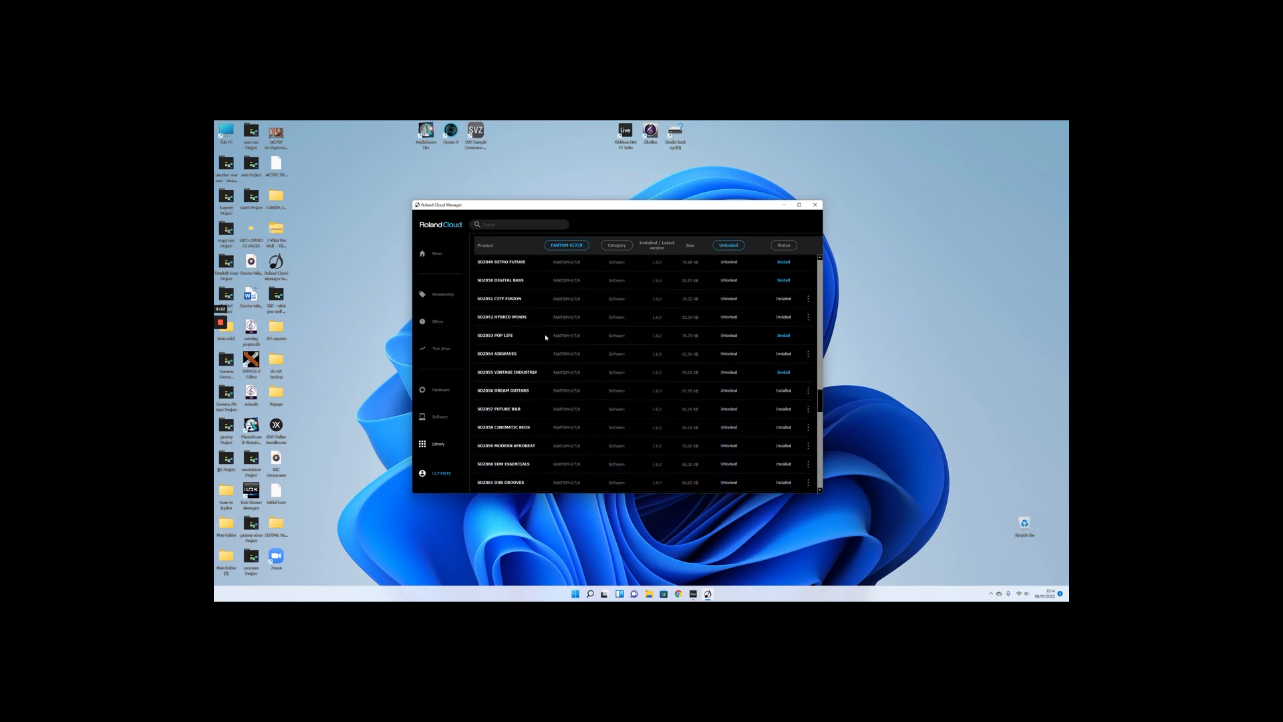
pyautogui.scroll(-3)
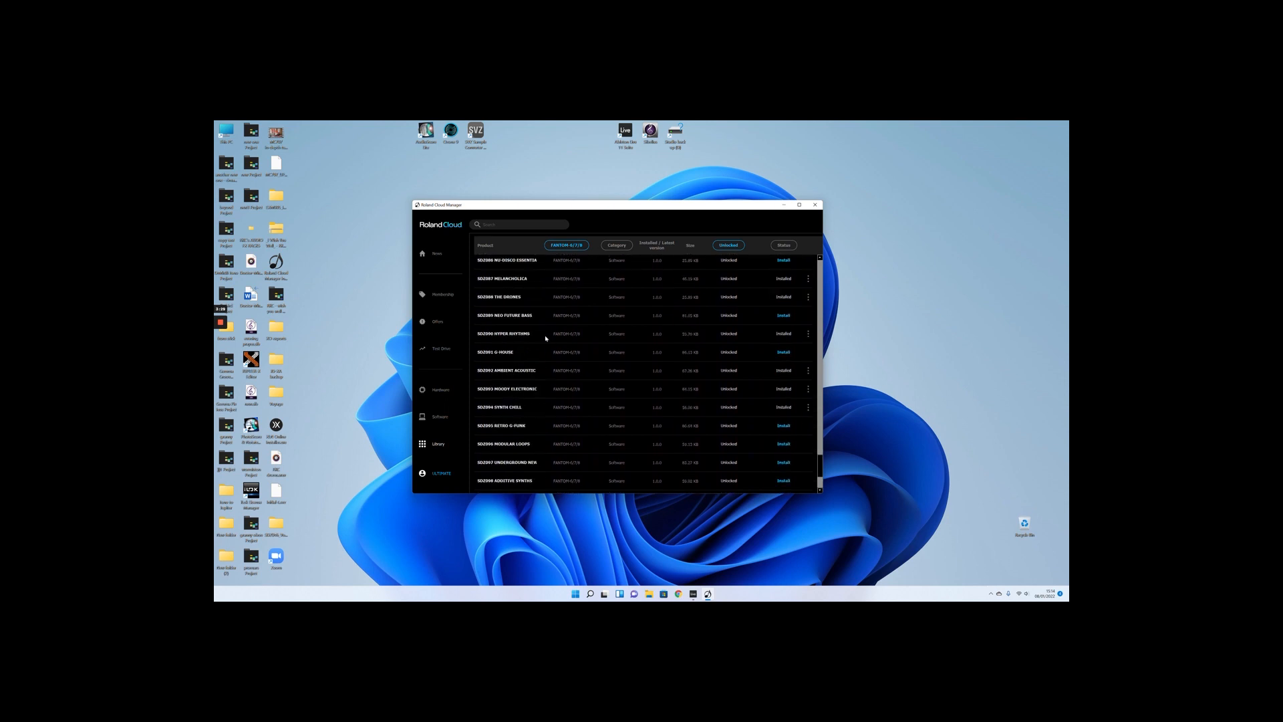
pyautogui.scroll(-3)
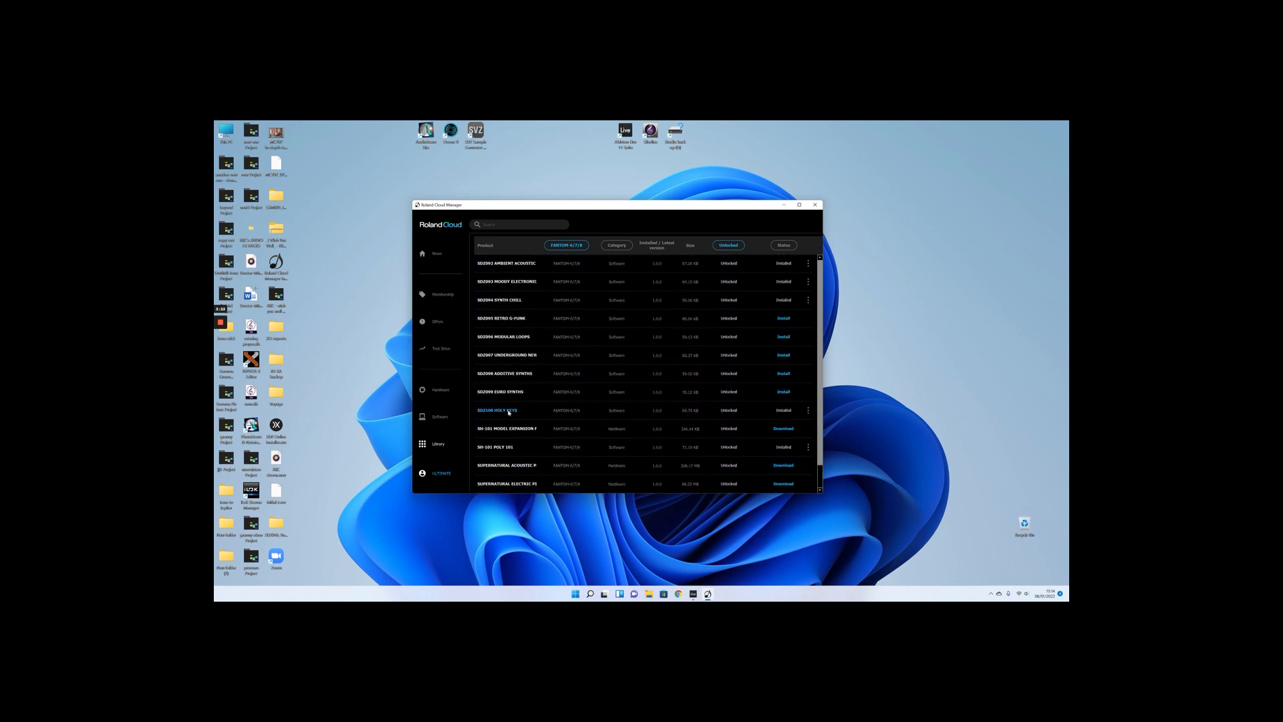
# - Open the SDZ100 Holy Keys pack page and scroll down to its Sound Examples
pyautogui.click(497, 410)
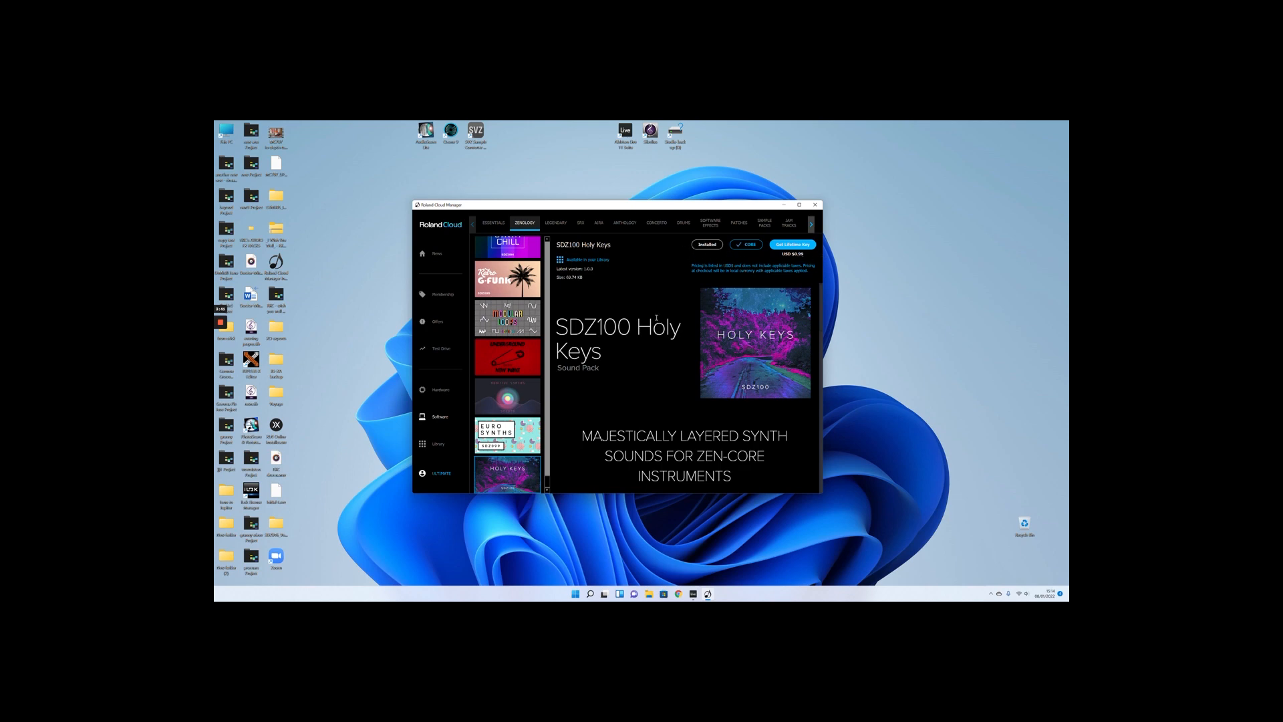
pyautogui.scroll(-3)
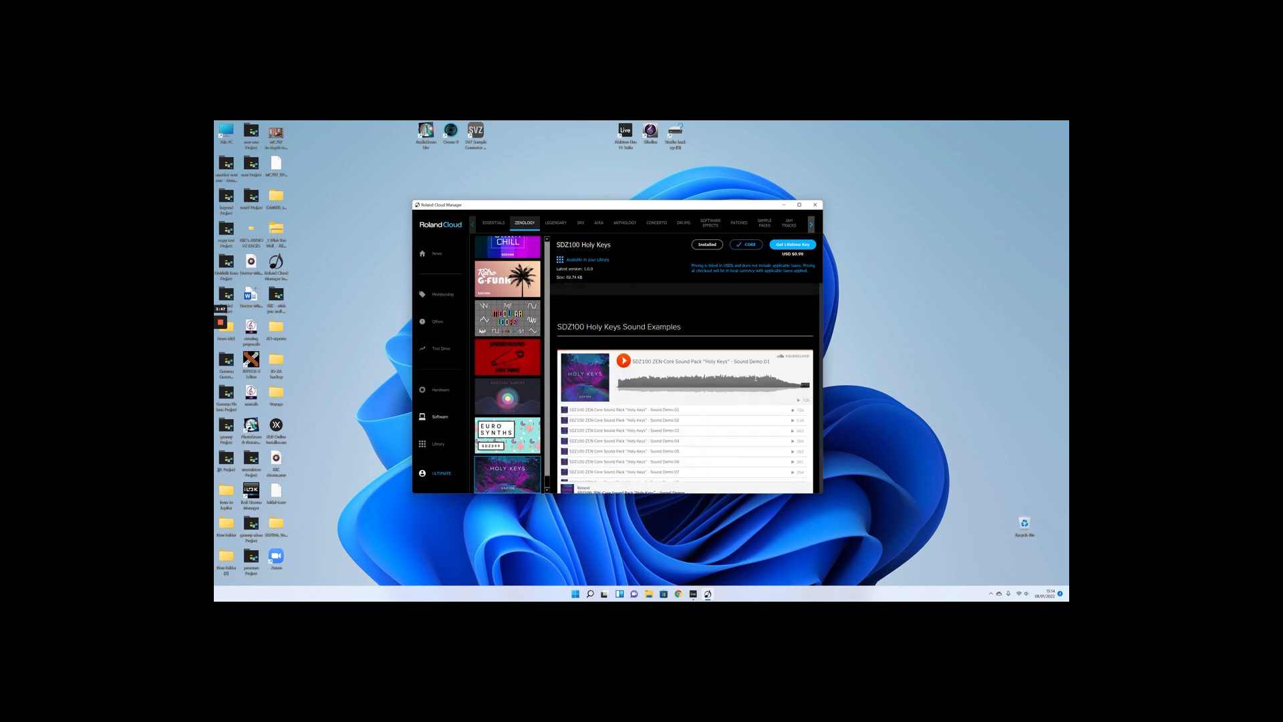
pyautogui.scroll(-3)
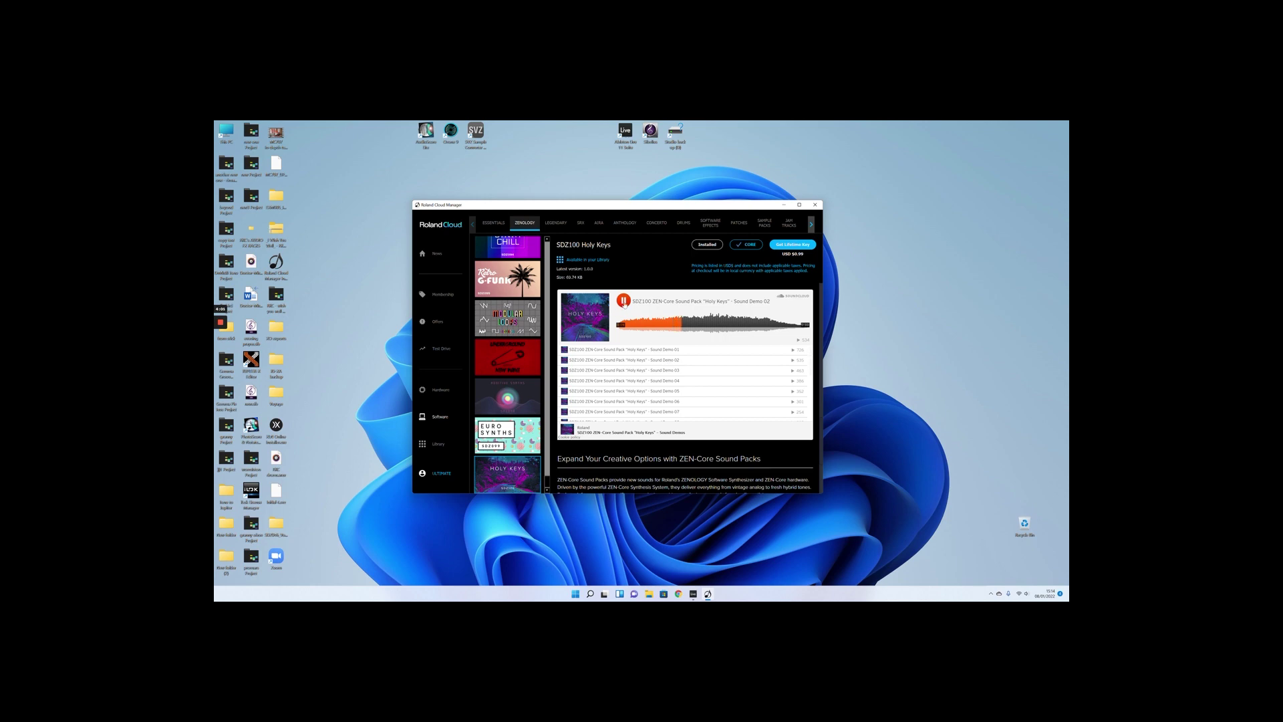
# - Play Holy Keys Sound Demo 08, then pause it
pyautogui.click(623, 302)
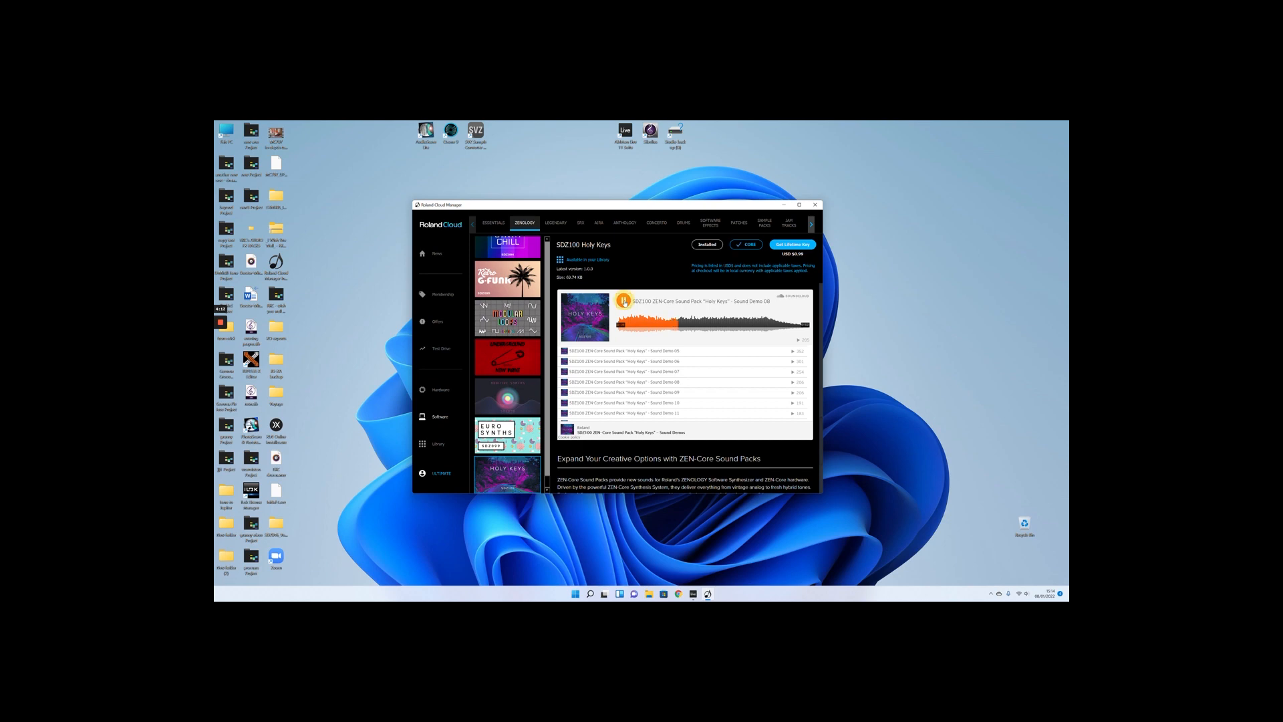
pyautogui.click(623, 300)
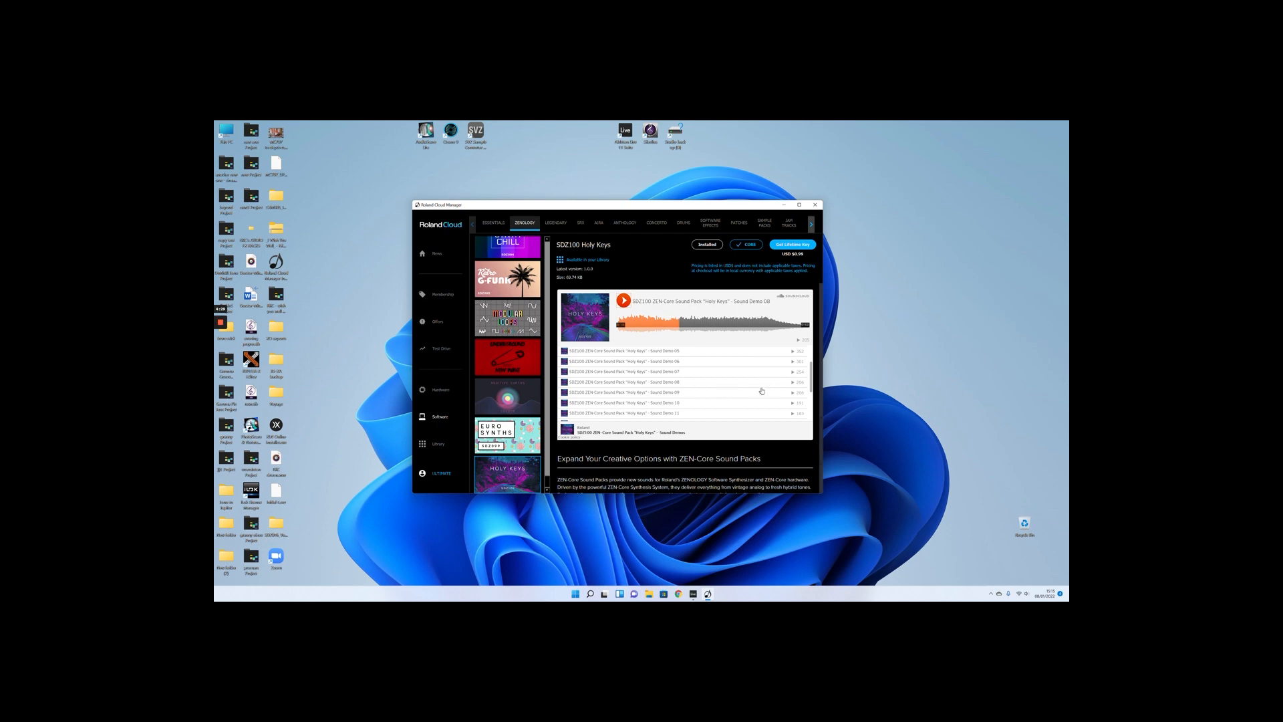
pyautogui.moveTo(767, 387)
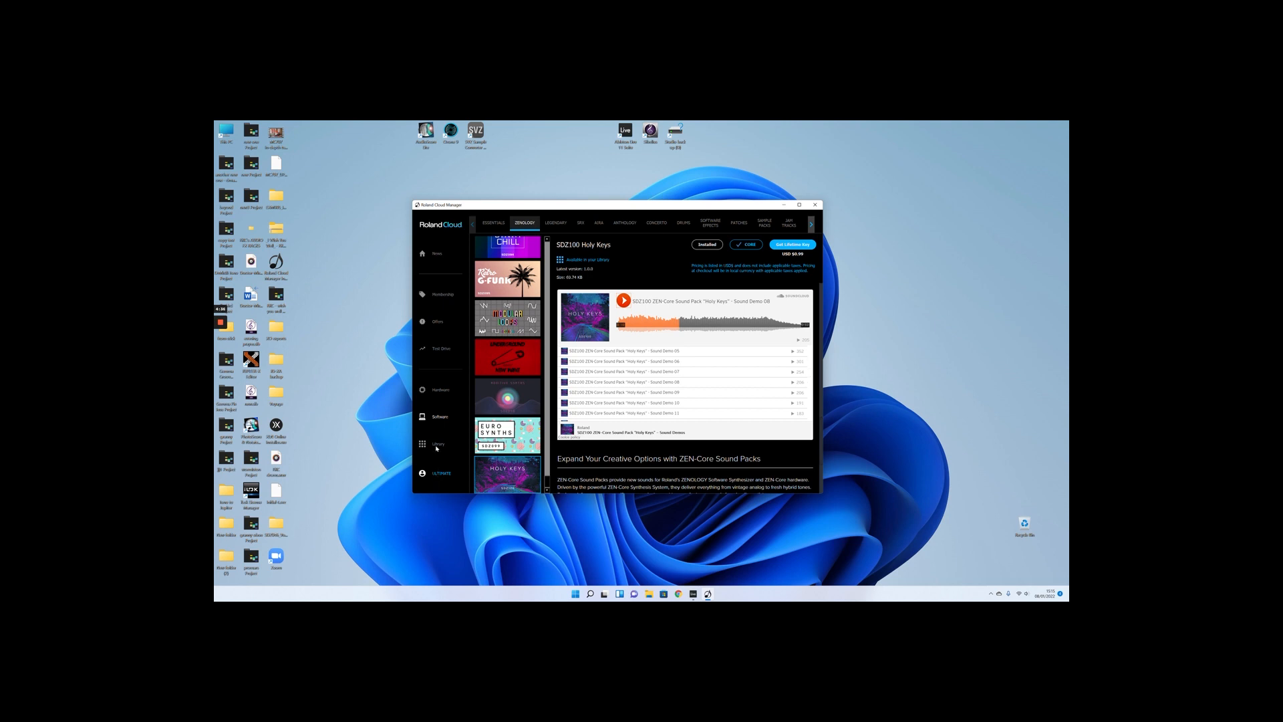
# - Return to the Library and scroll down to the SDZ080-series packs
pyautogui.click(437, 443)
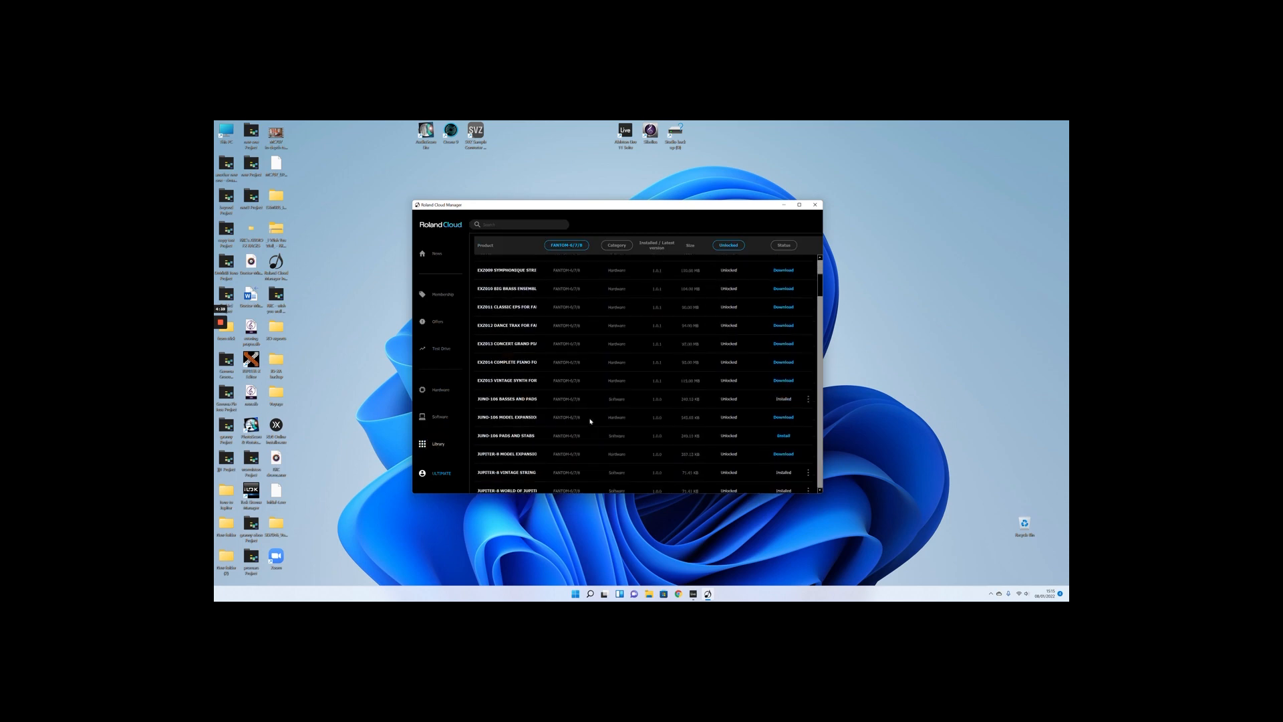
pyautogui.scroll(-3)
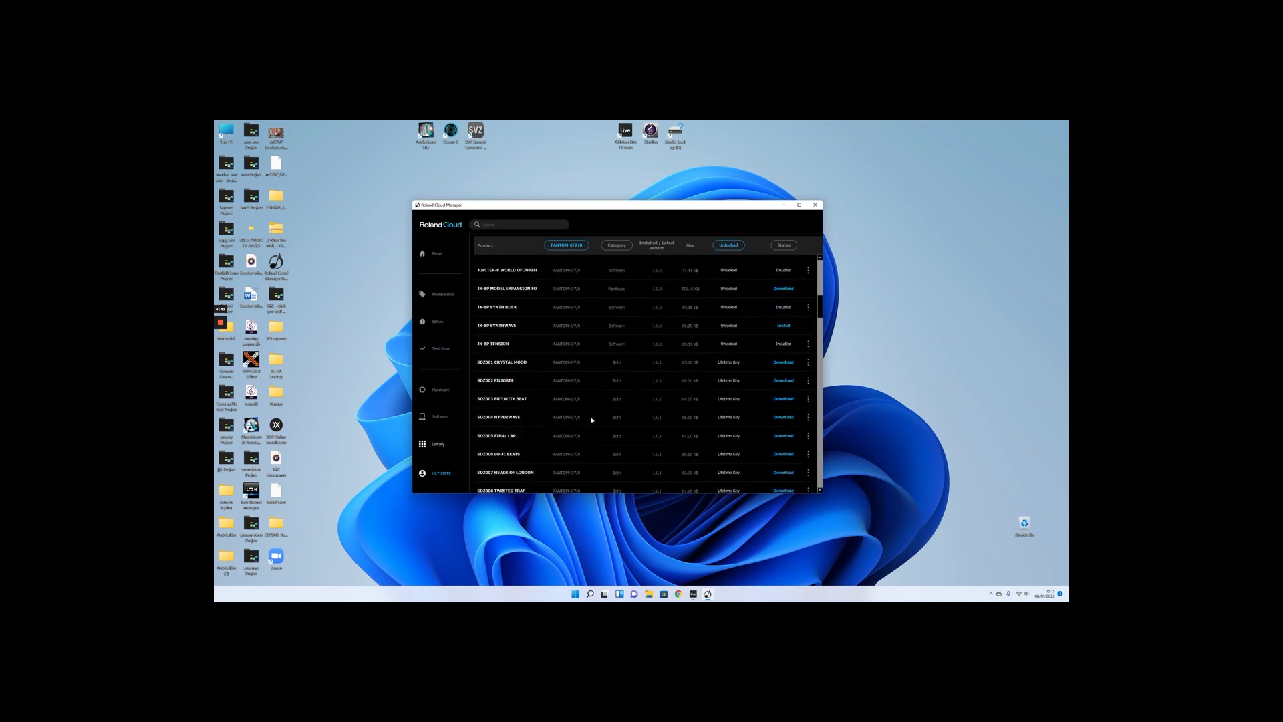
pyautogui.scroll(-3)
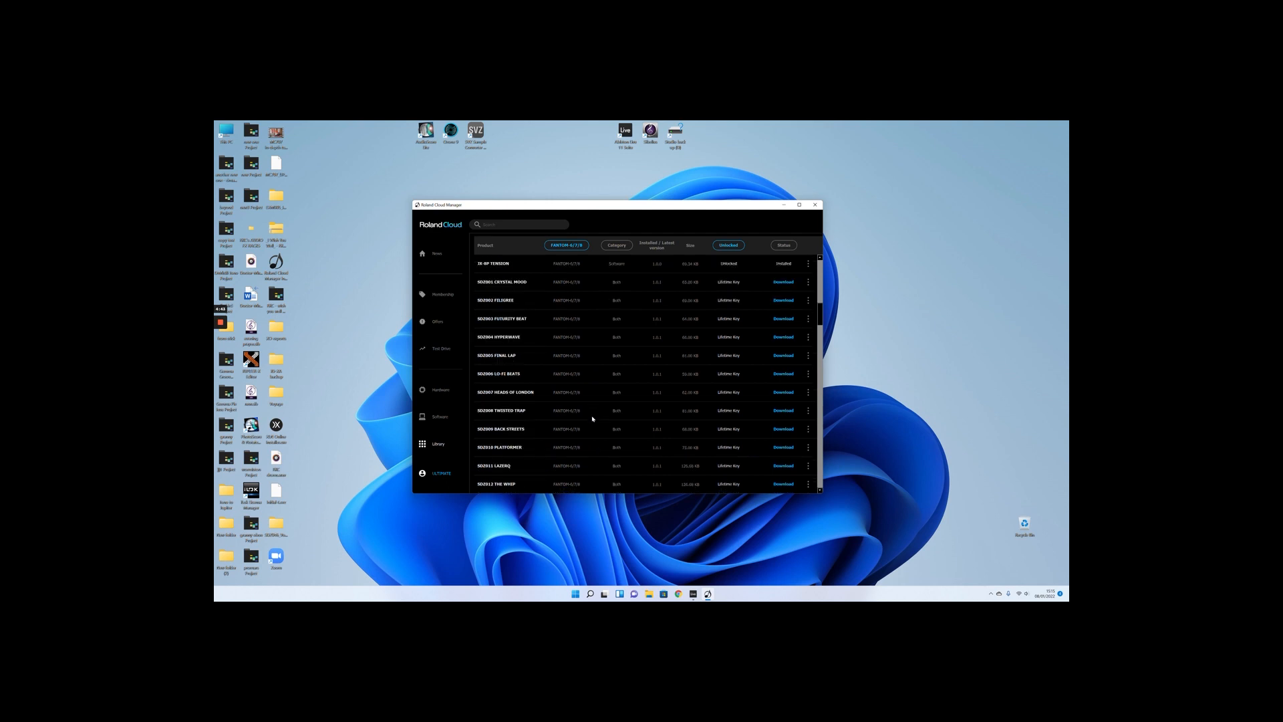
pyautogui.scroll(-3)
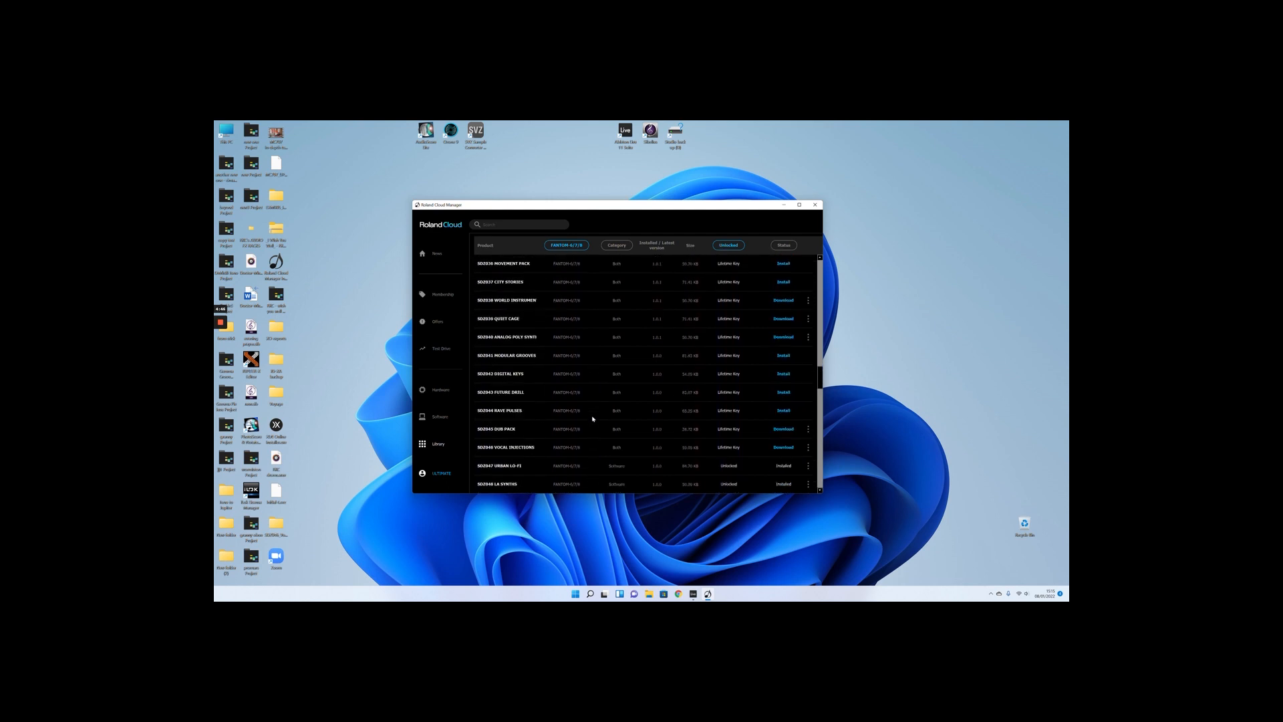
pyautogui.scroll(-3)
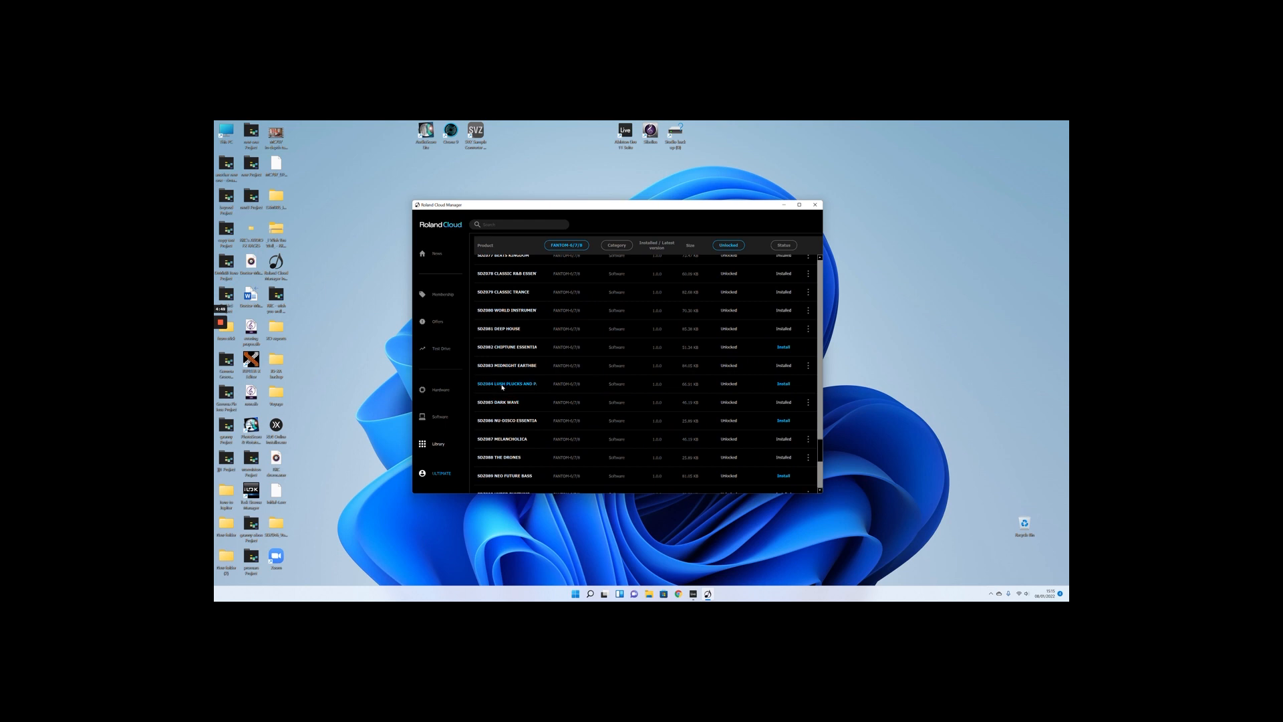
pyautogui.moveTo(522, 386)
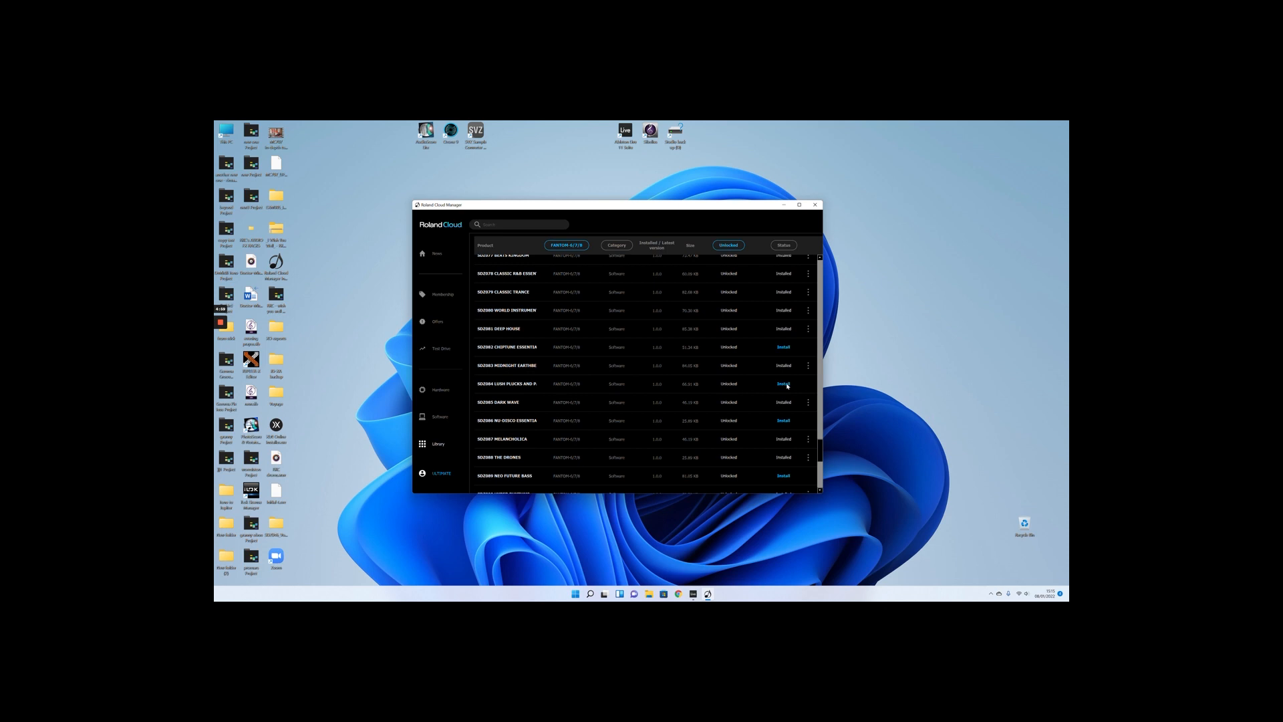
# - Install the SDZ084 Lush Plucks and Pads pack until it shows Installed
pyautogui.click(783, 383)
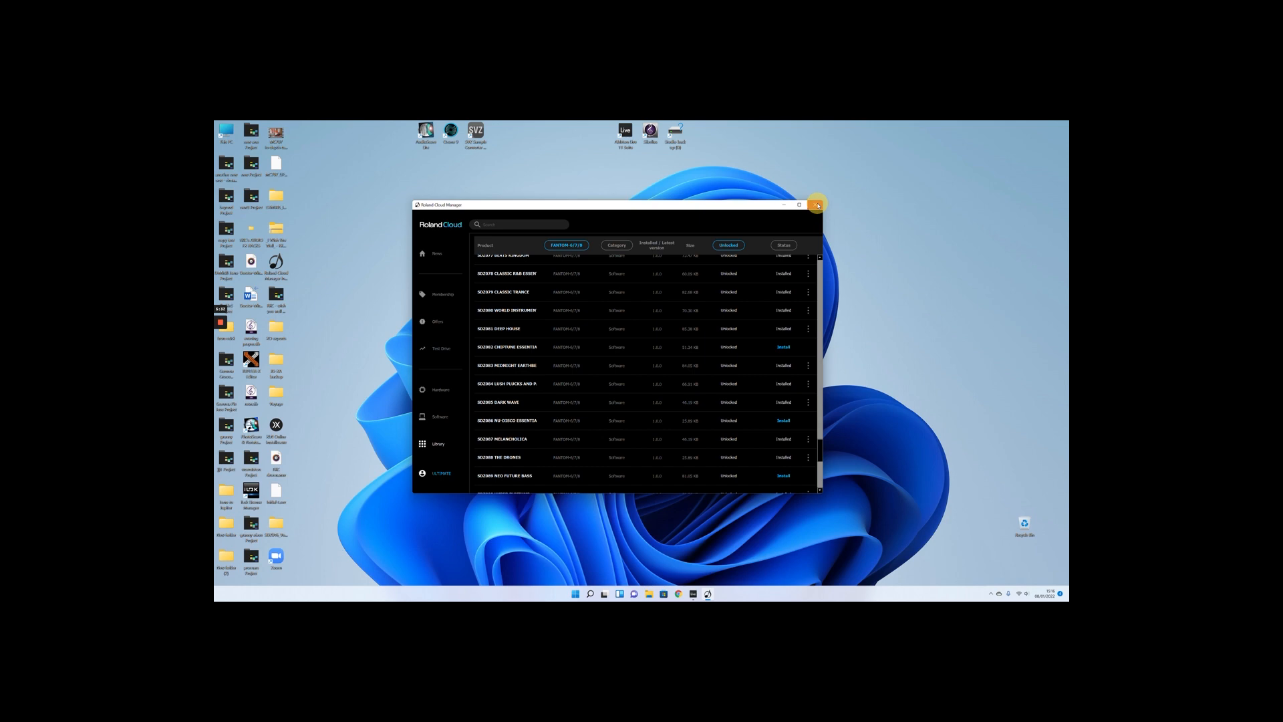
# - Close Roland Cloud Manager to get back to the Ableton Live set
pyautogui.click(816, 205)
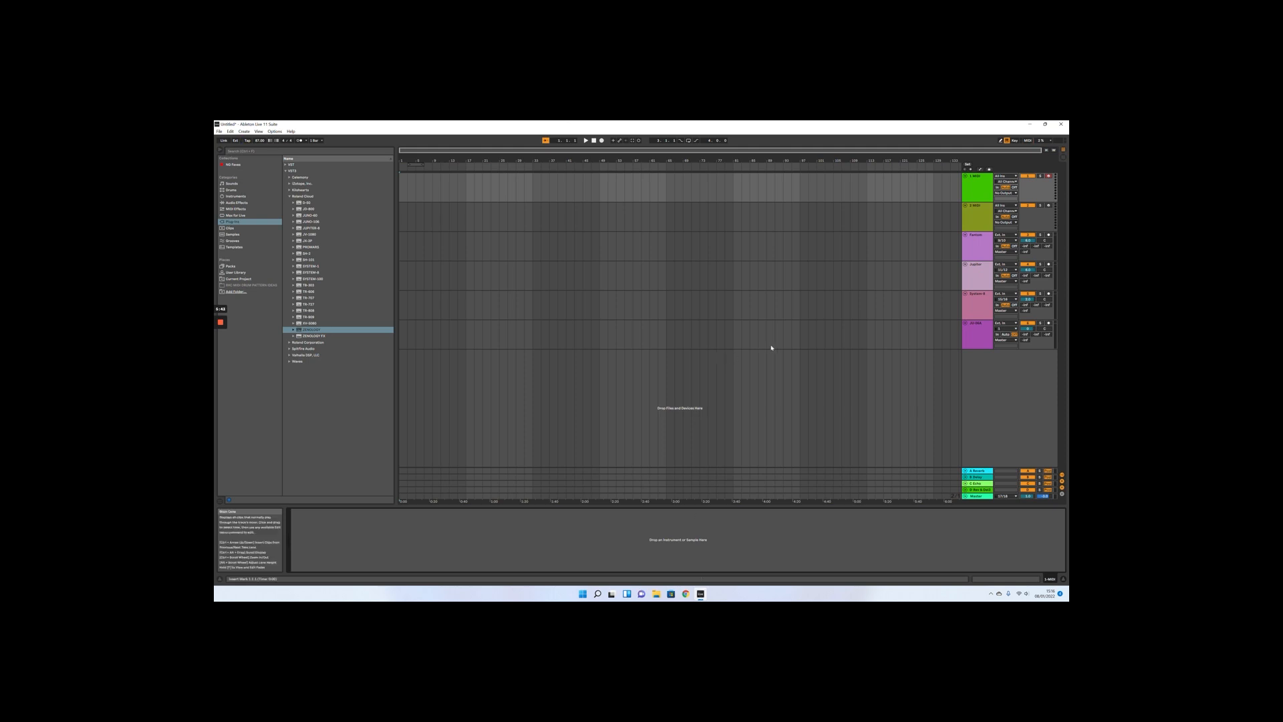
pyautogui.moveTo(813, 259)
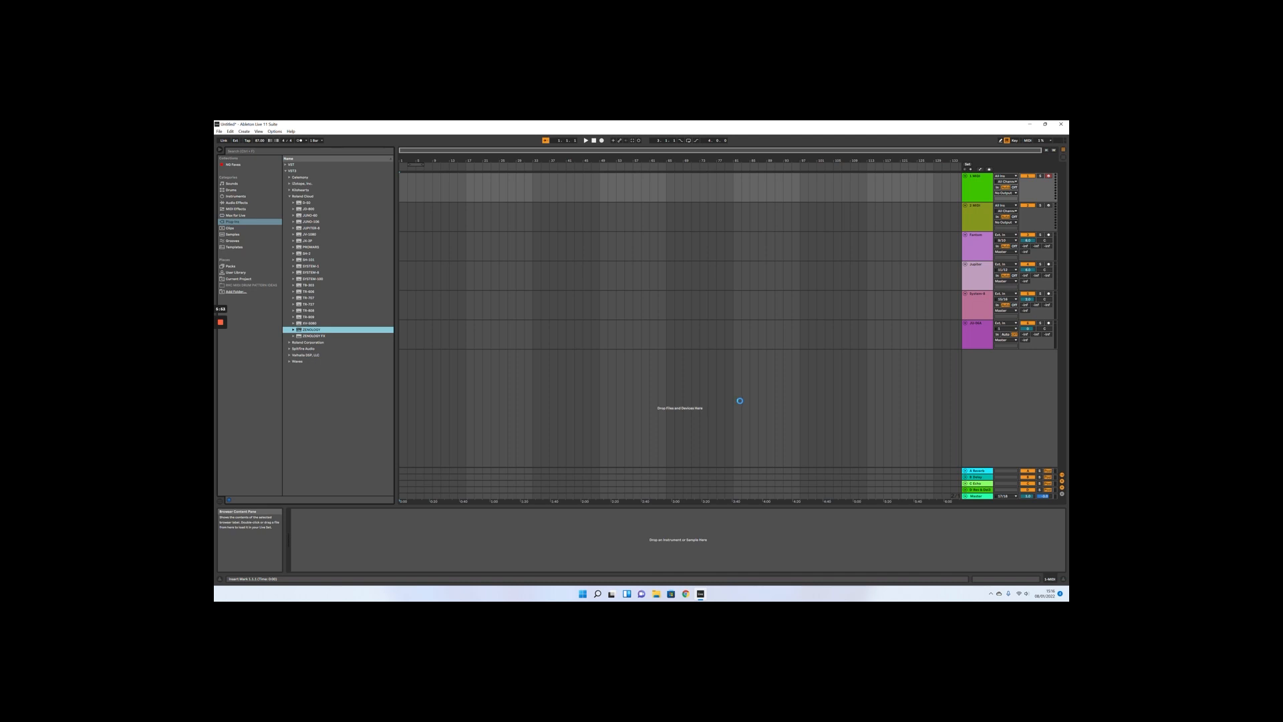
pyautogui.moveTo(742, 400)
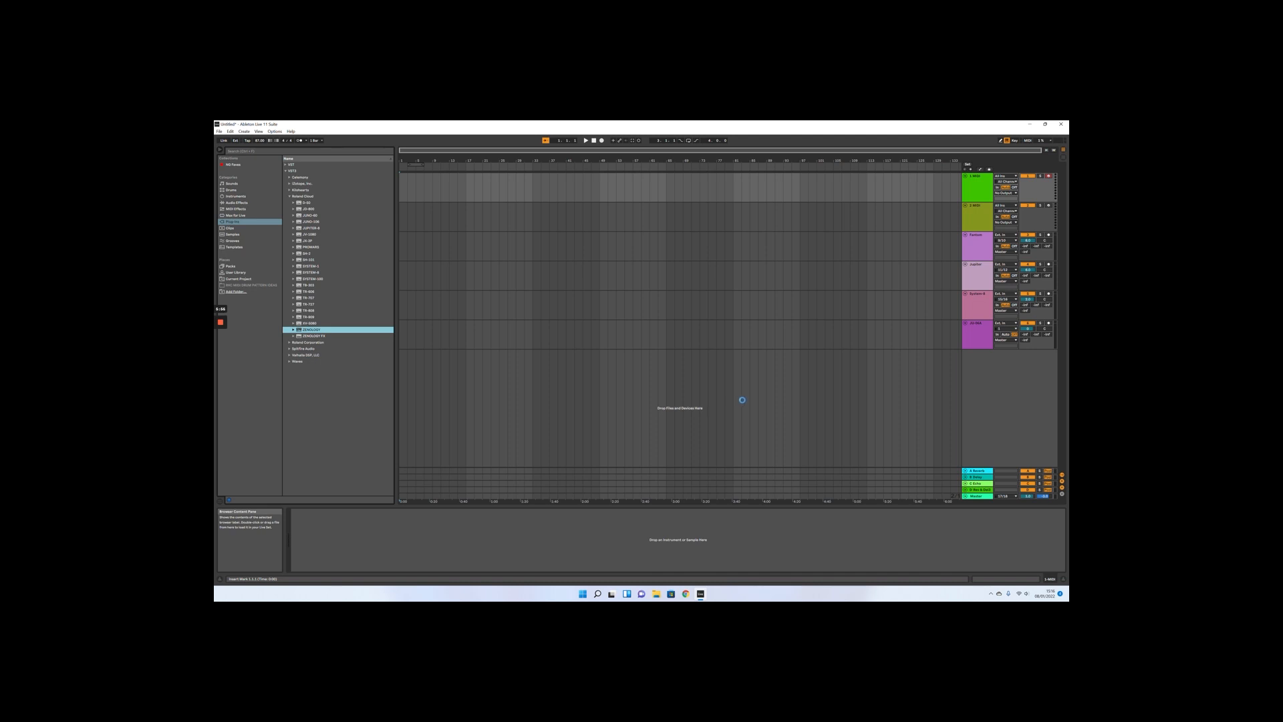
# - Load ZENOLOGY from Live's Plug-ins browser onto a track
pyautogui.doubleClick(307, 329)
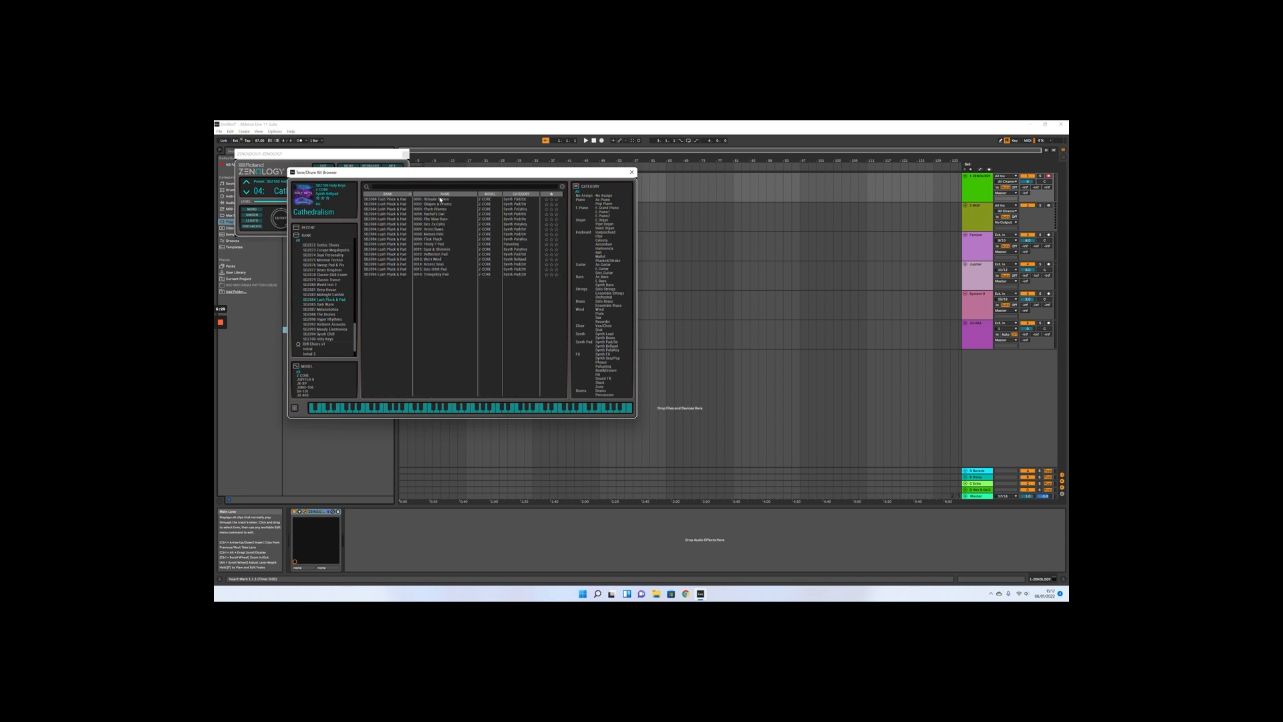
# - Audition Altitude Sphere and another Lush Plucks tone, ending on Into Orbit Pad
pyautogui.click(442, 199)
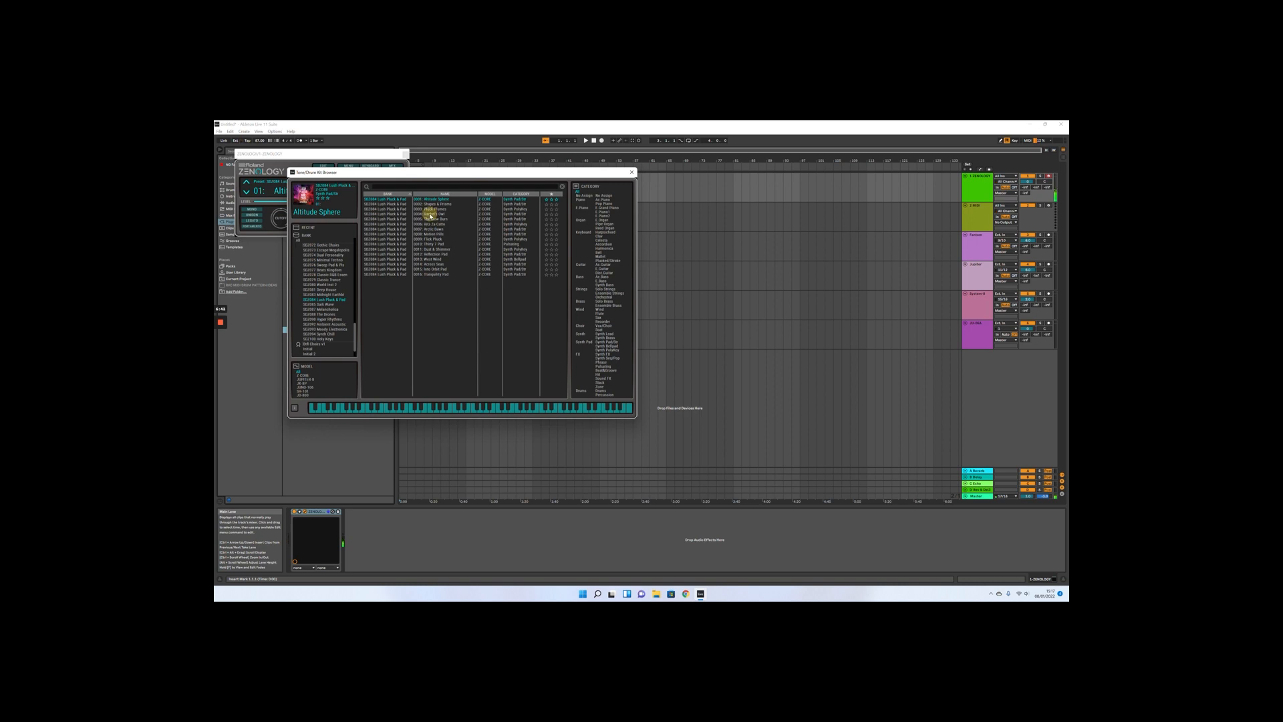
pyautogui.click(433, 211)
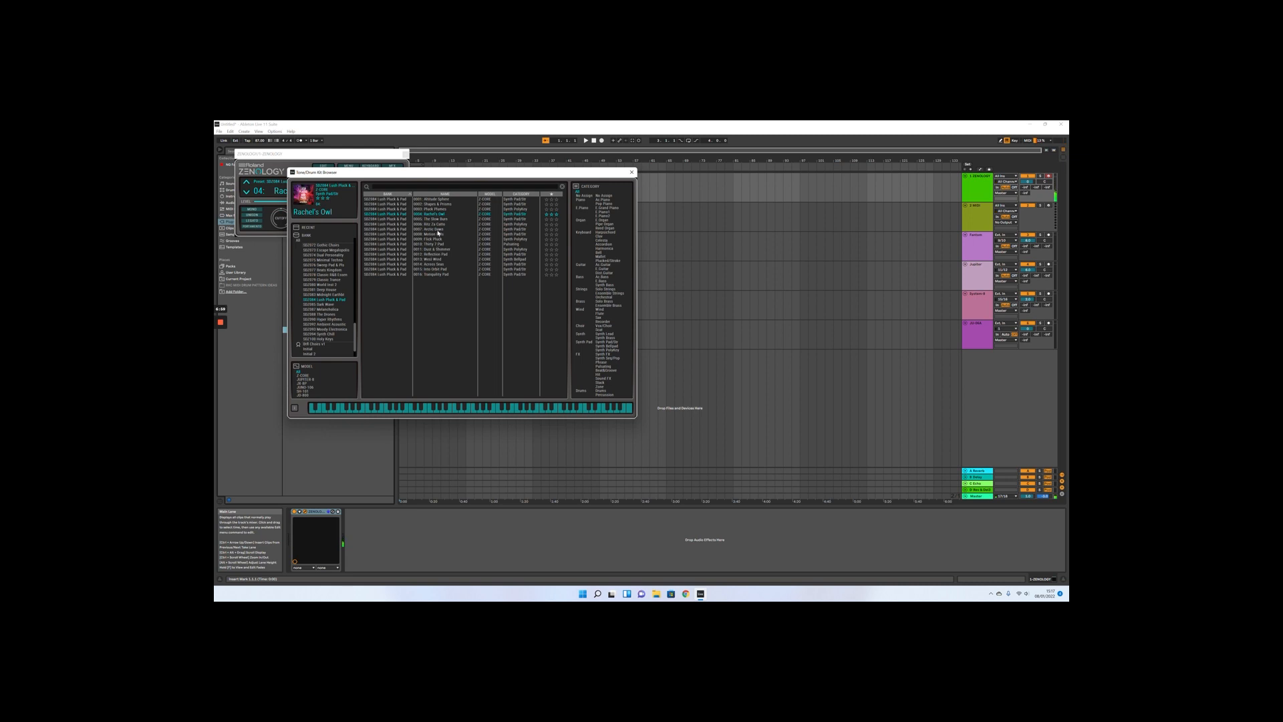
pyautogui.click(439, 230)
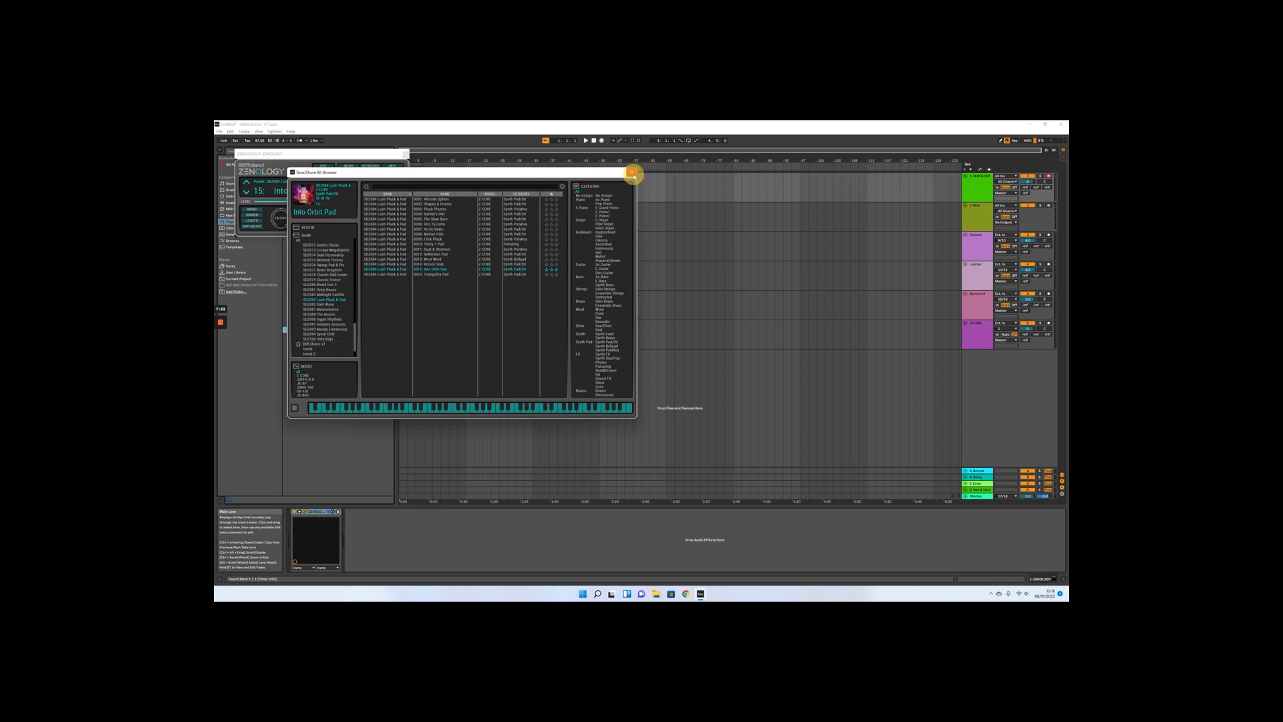
# - Close the Sound/Drum Kit Browser and switch to the Into Orbit Pad editor view
pyautogui.click(632, 172)
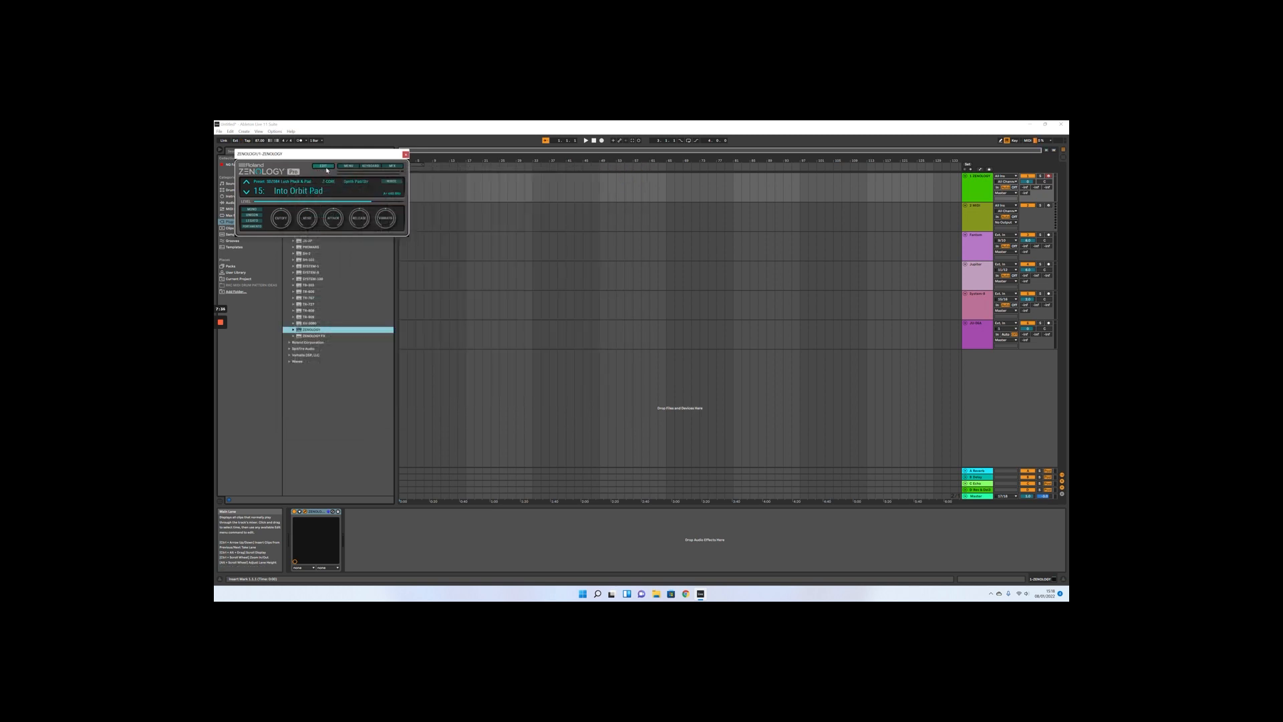
pyautogui.click(330, 168)
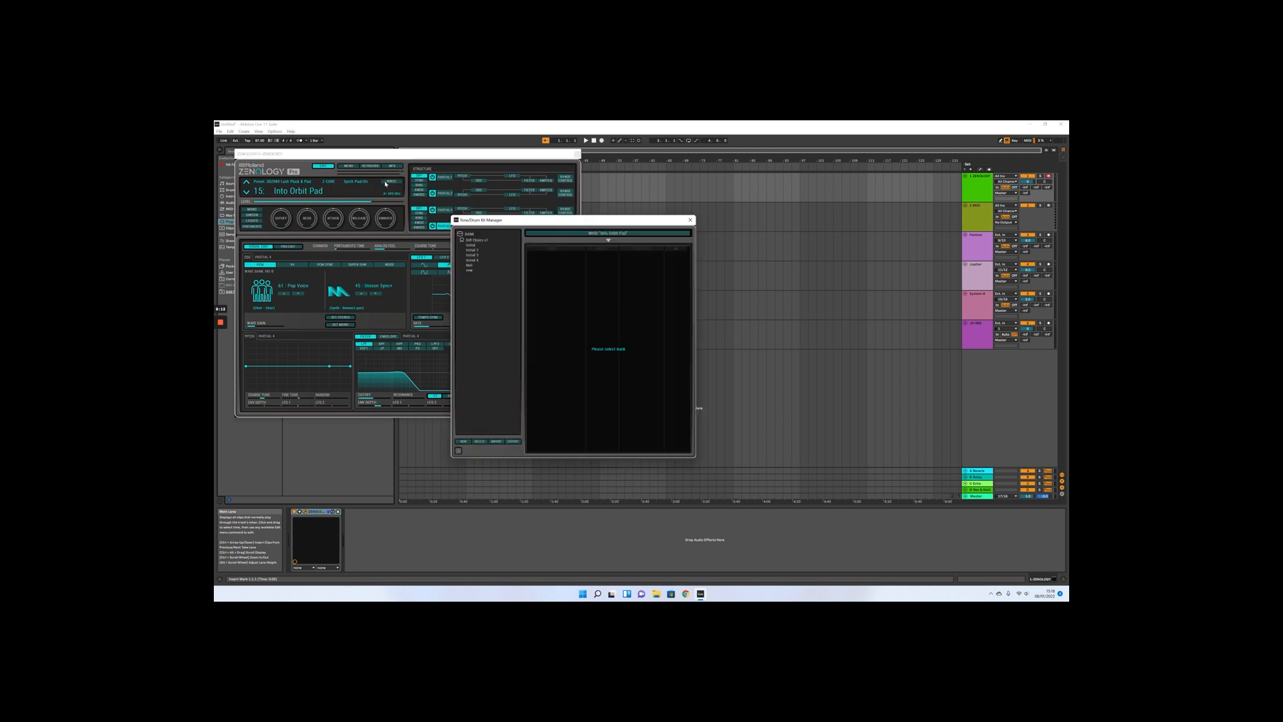
pyautogui.moveTo(498, 328)
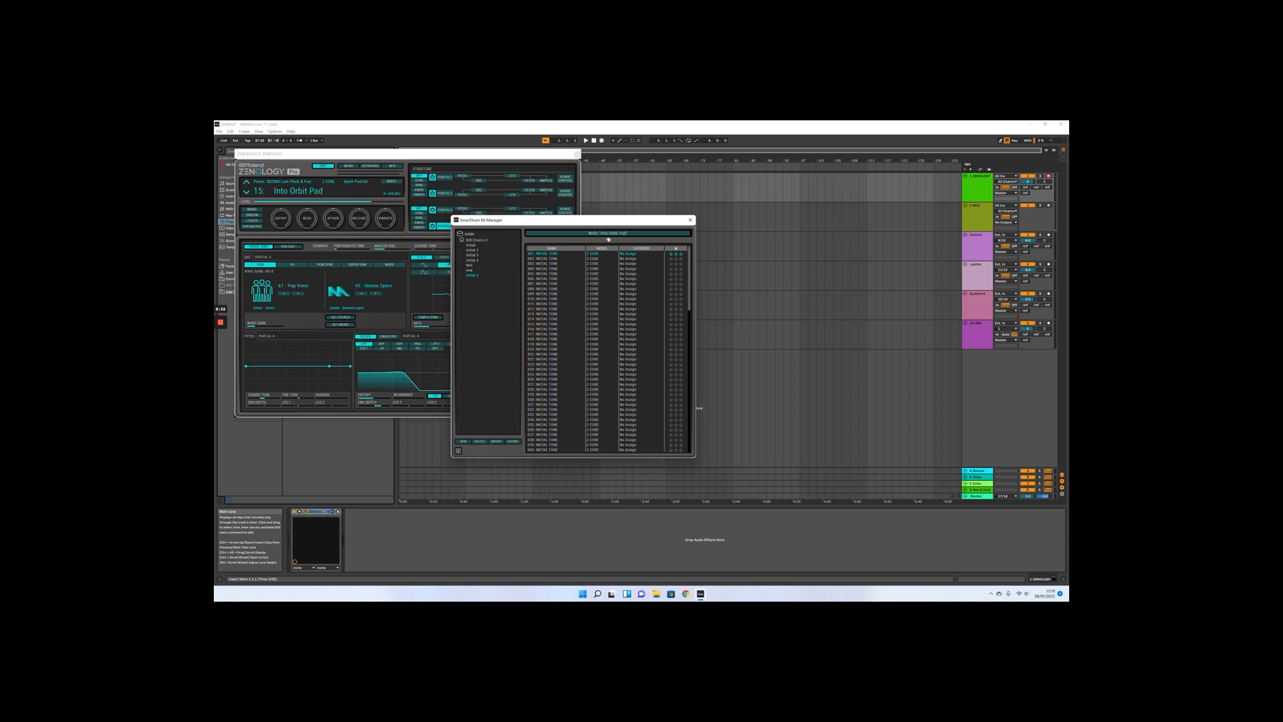
# - Write 'Into Orbit Pad' into user bank slot 001 from the Sound/Drum Kit Manager
pyautogui.click(555, 251)
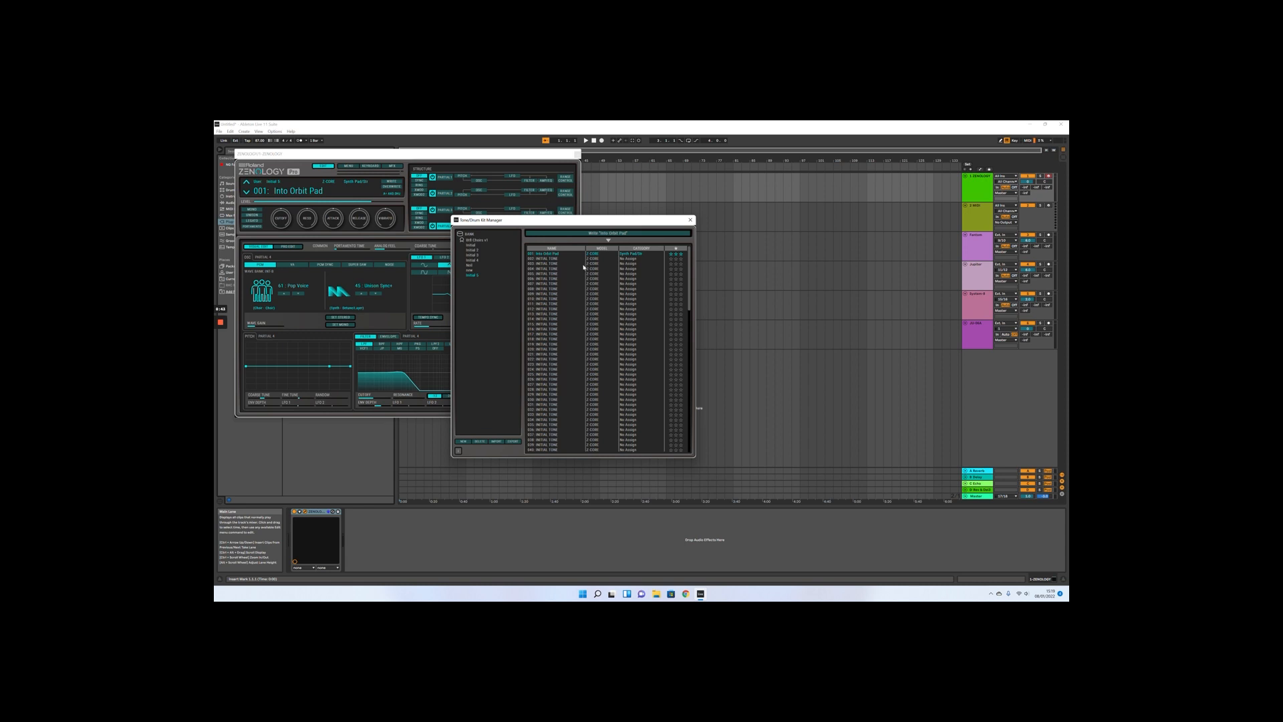
pyautogui.moveTo(581, 278)
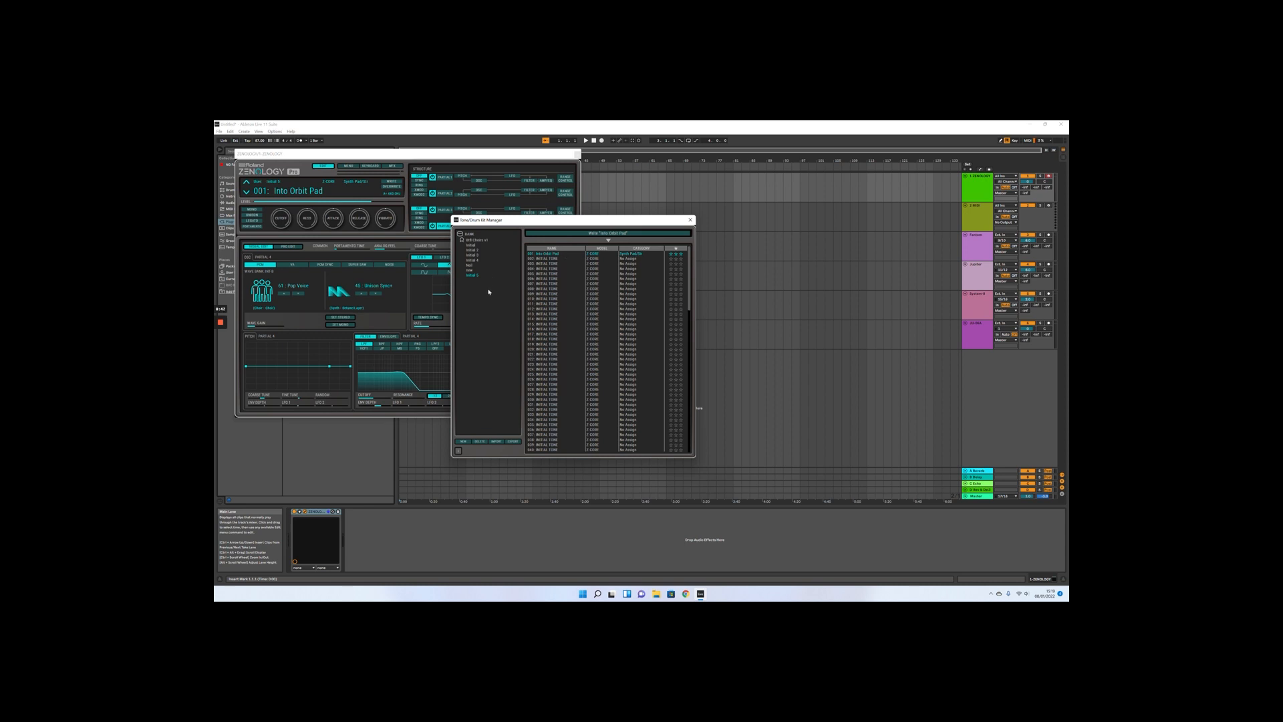
pyautogui.moveTo(493, 286)
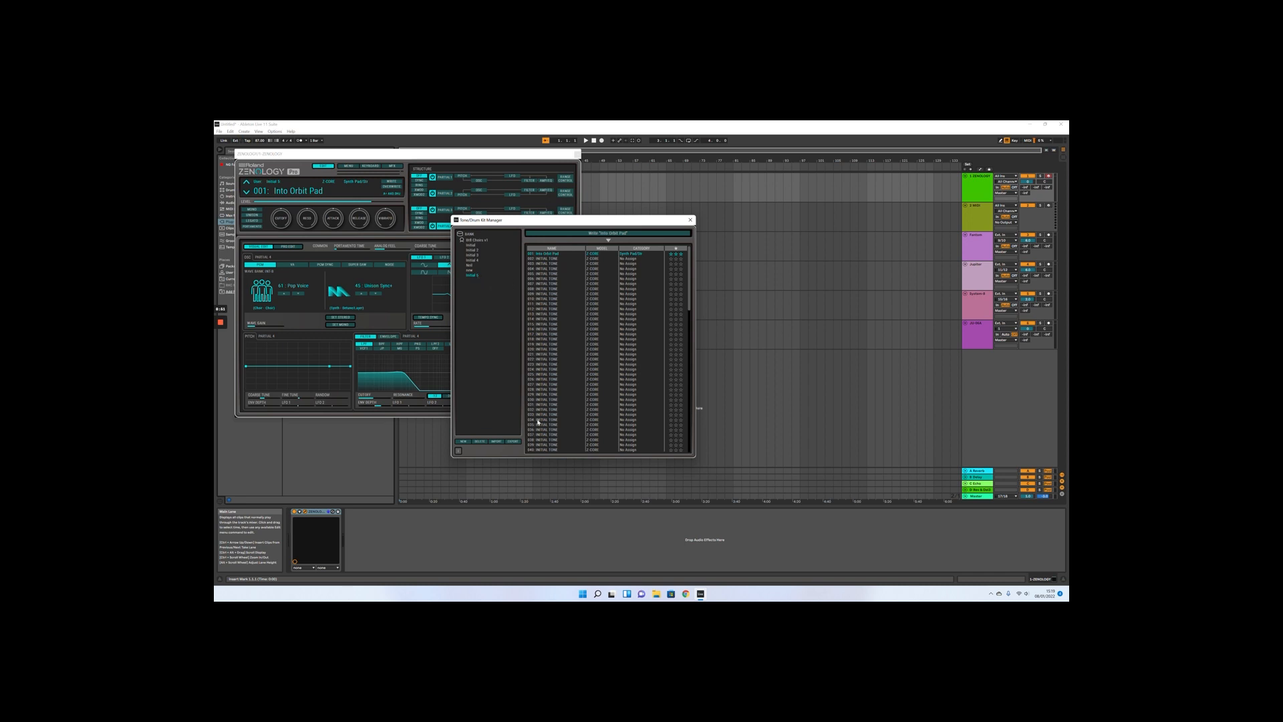
pyautogui.moveTo(510, 448)
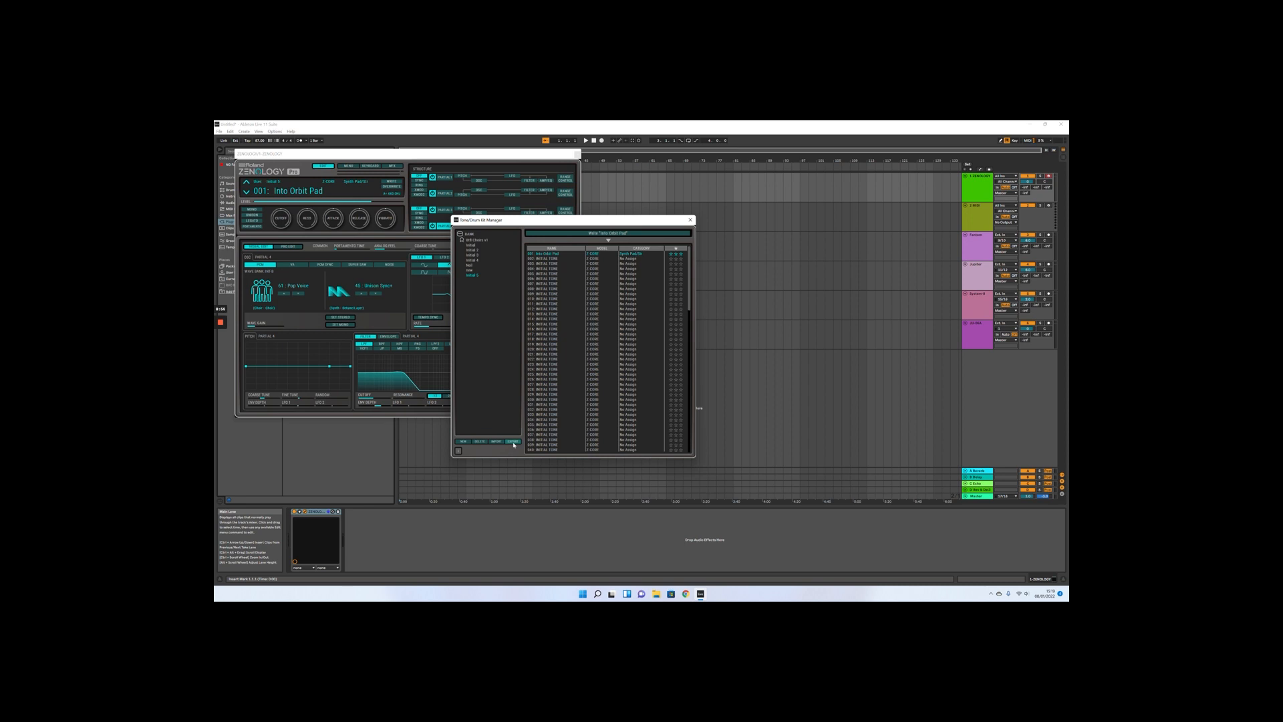
# - Export the user bank as For Hardware (ZC1) to the Desktop, then close the manager
pyautogui.click(512, 441)
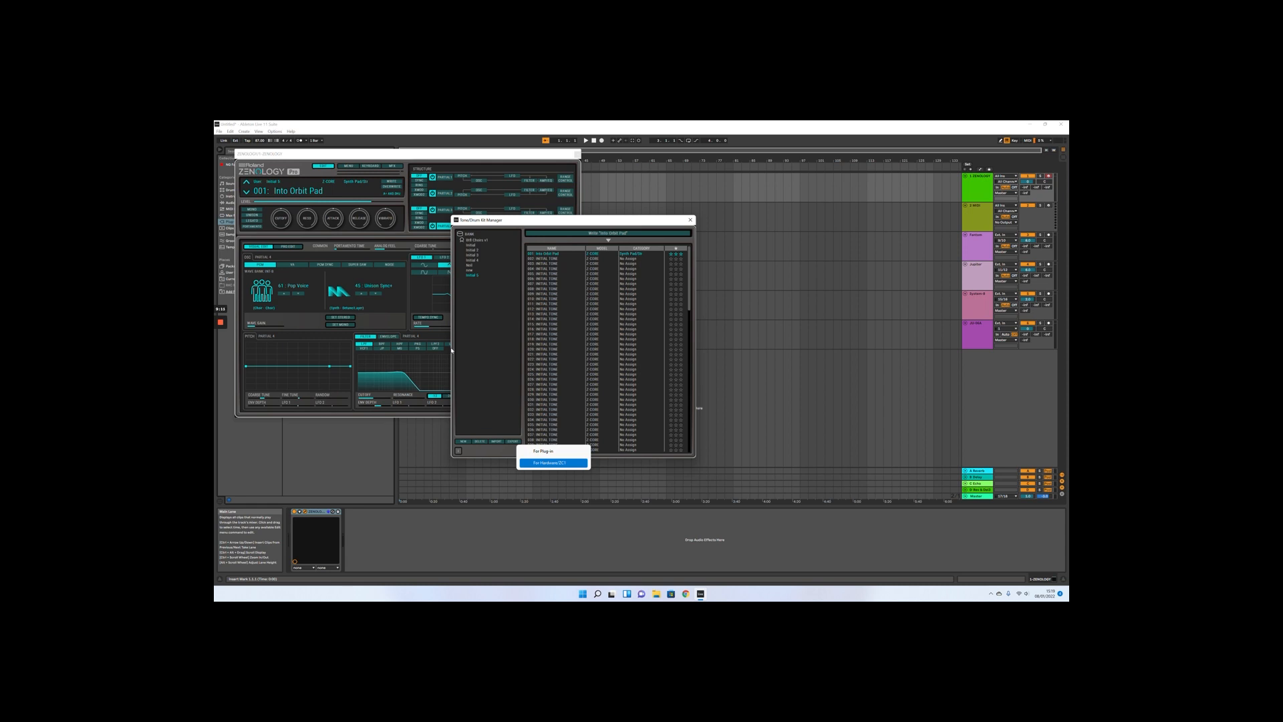
pyautogui.click(553, 463)
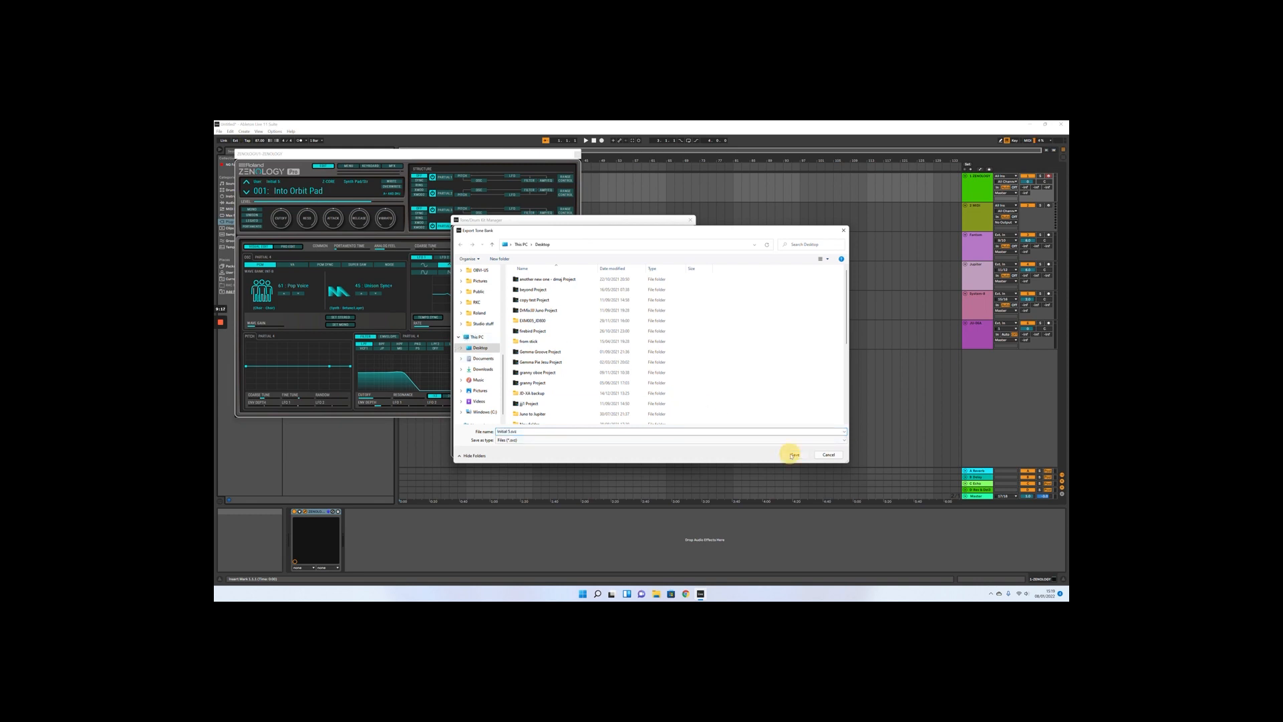
pyautogui.click(793, 454)
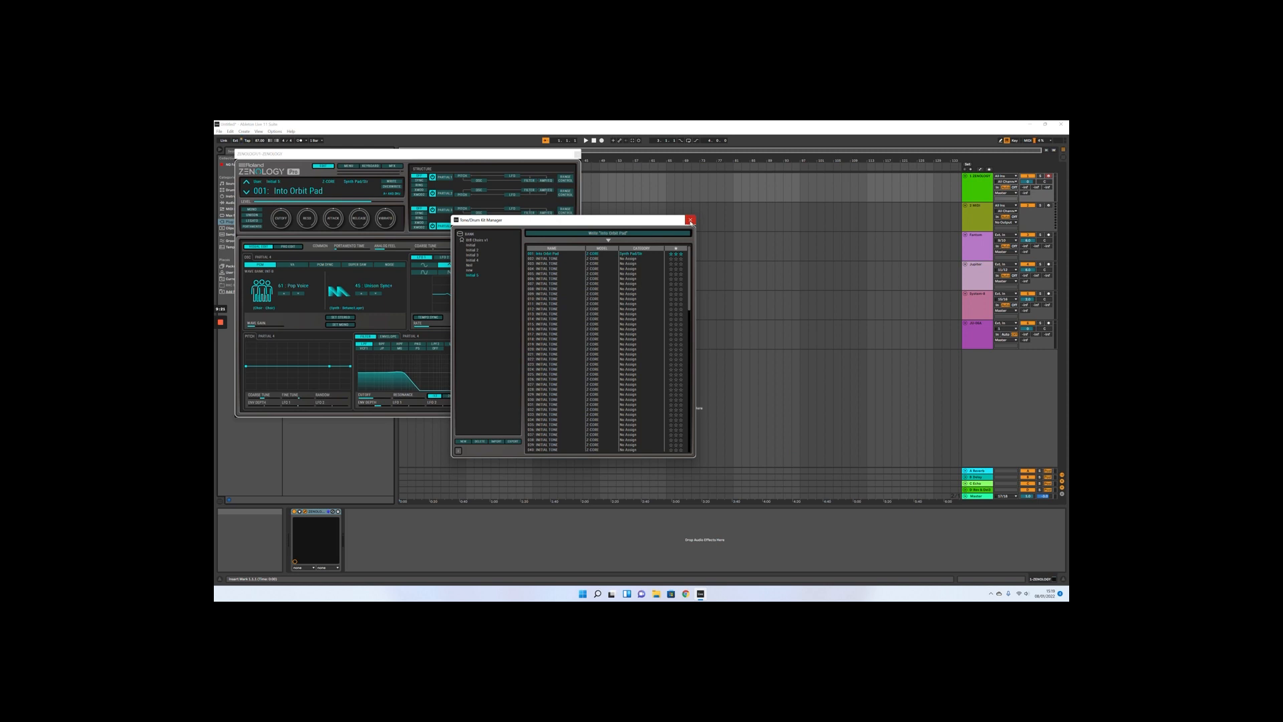
pyautogui.click(691, 219)
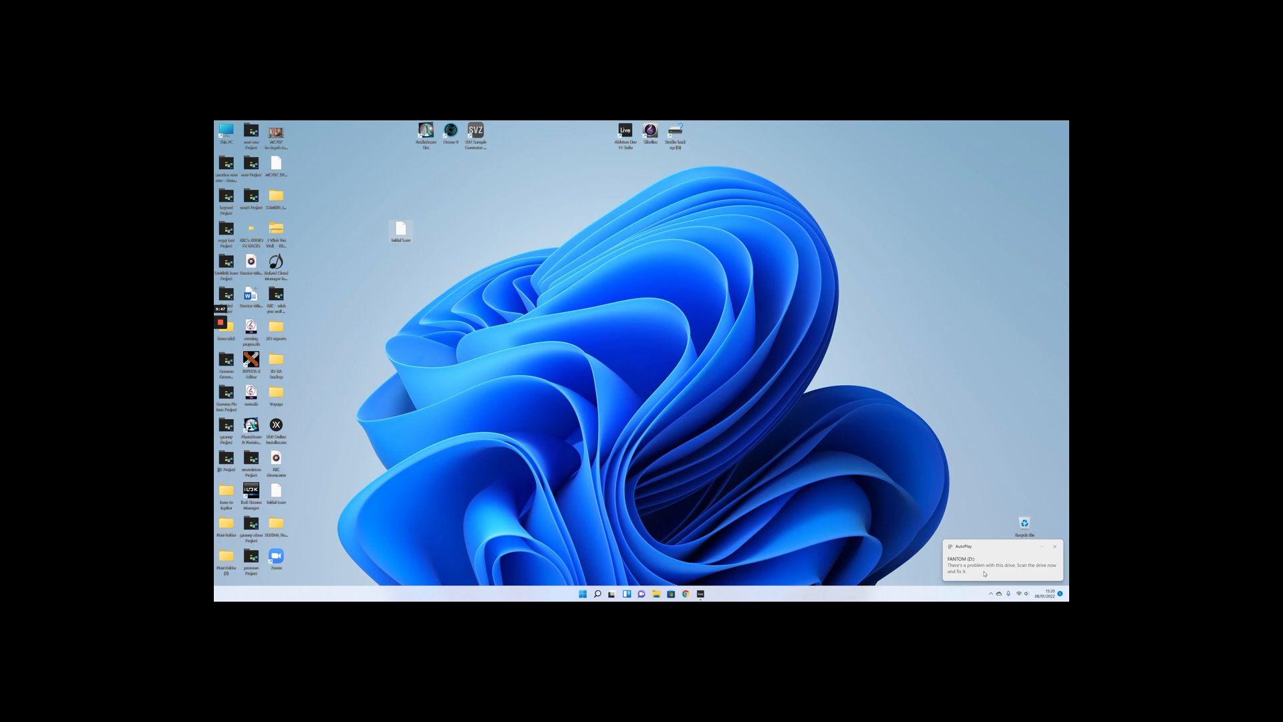
# - Open FANTOM (D:) from its AutoPlay notification using Continue without scanning
pyautogui.click(1002, 566)
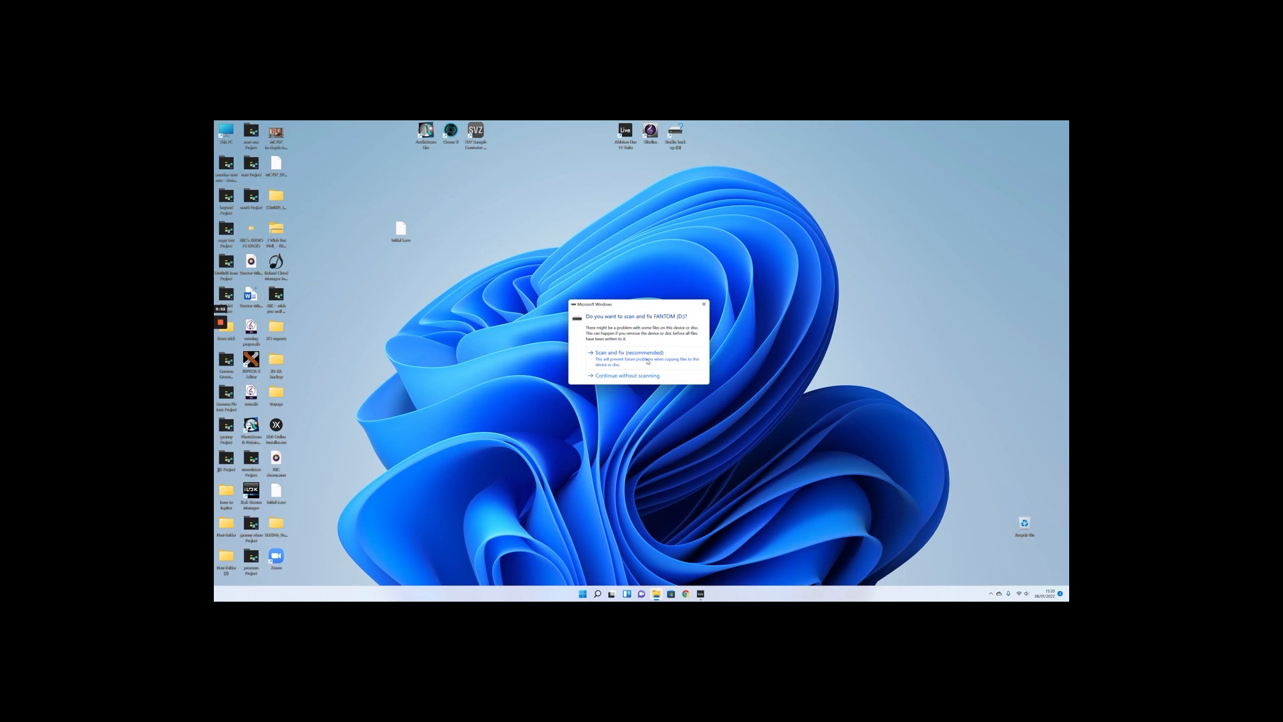
pyautogui.moveTo(626, 375)
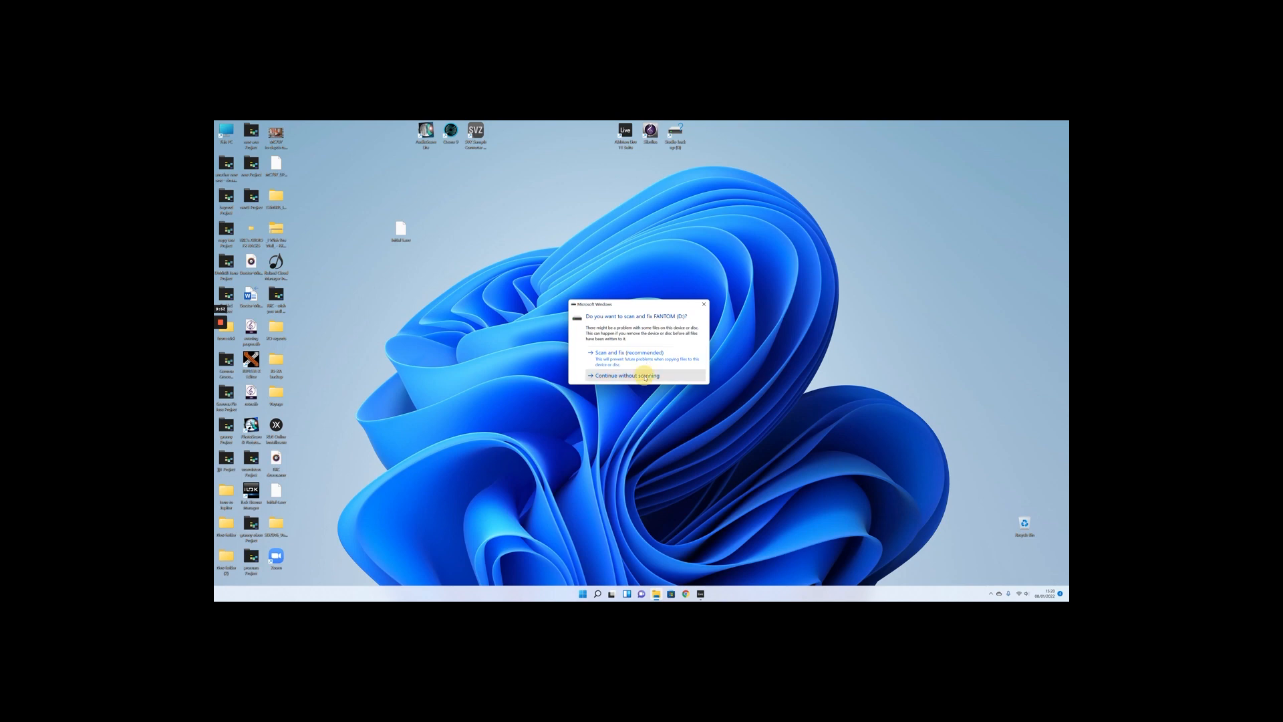
pyautogui.click(626, 375)
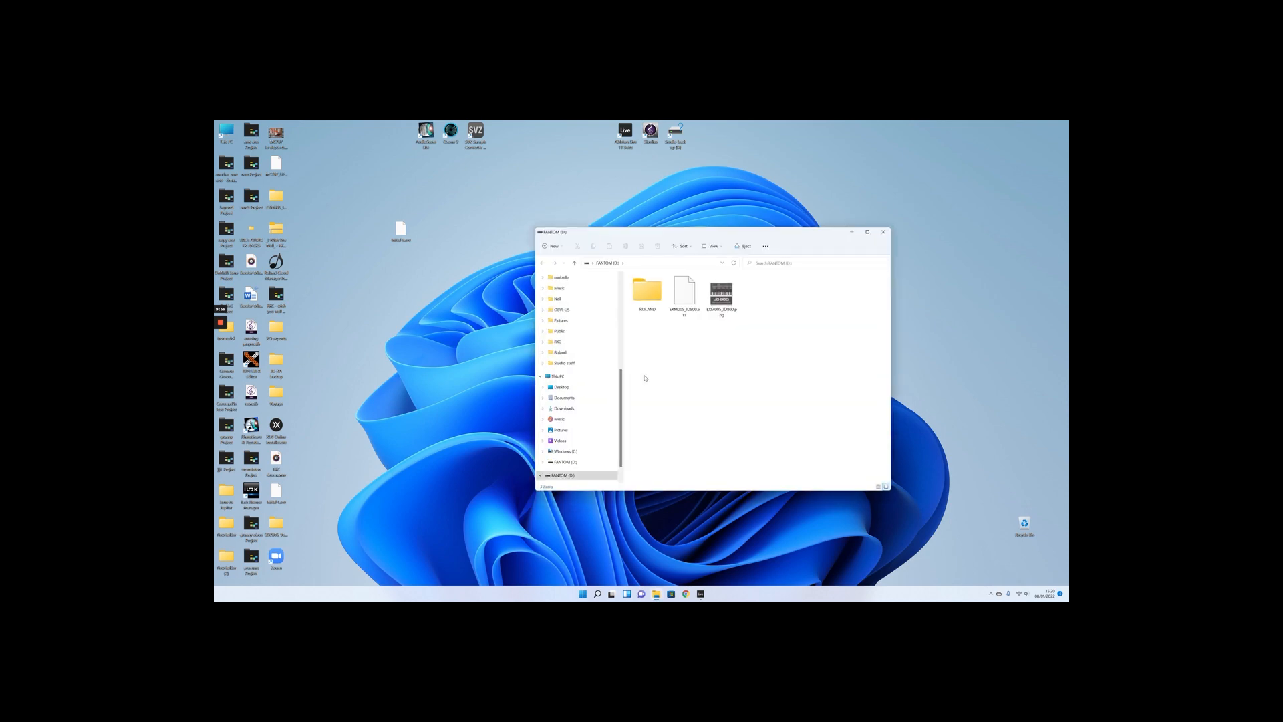
# - Go into ROLAND > SOUND on FANTOM, add the exported .svz file, and close Explorer
pyautogui.click(647, 293)
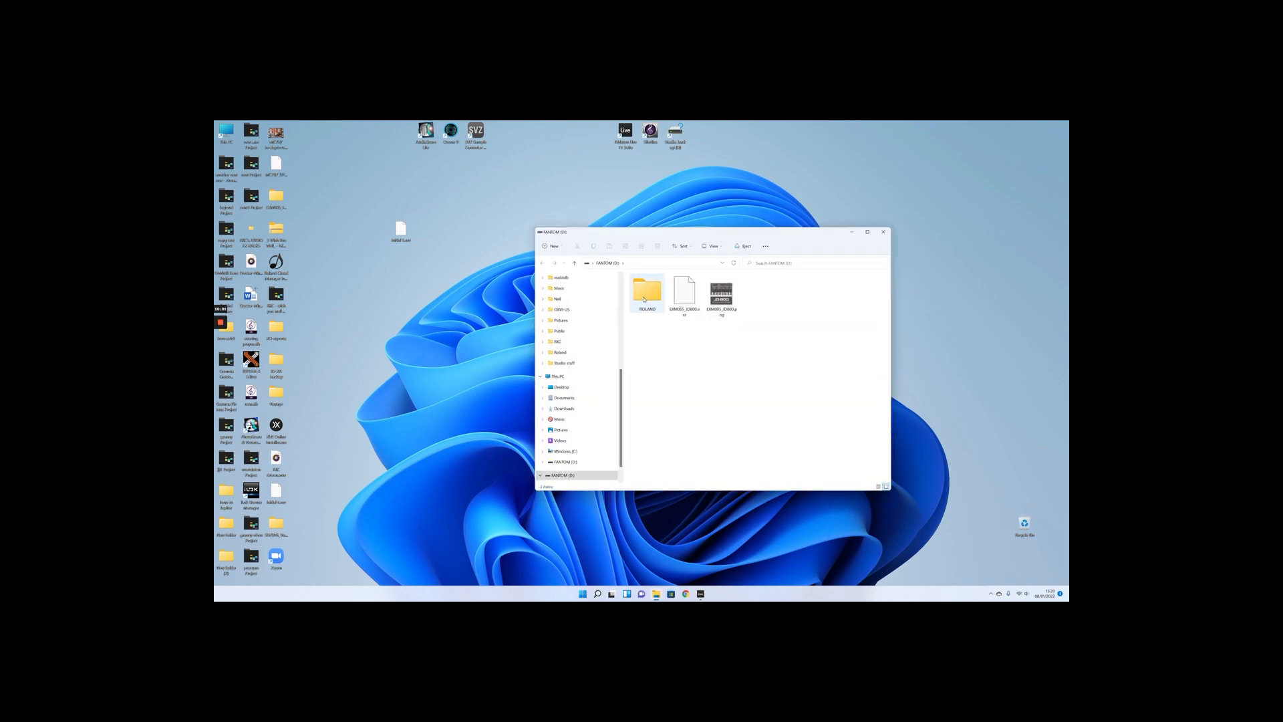
pyautogui.doubleClick(647, 290)
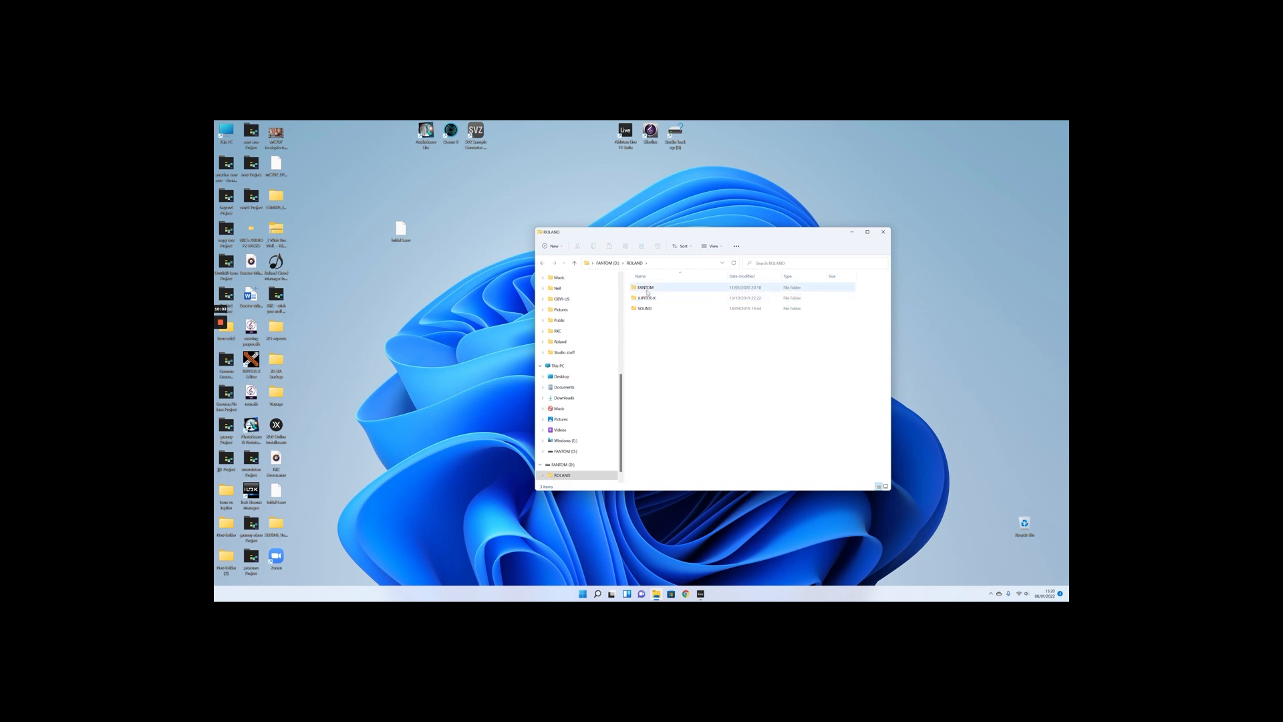
pyautogui.click(644, 308)
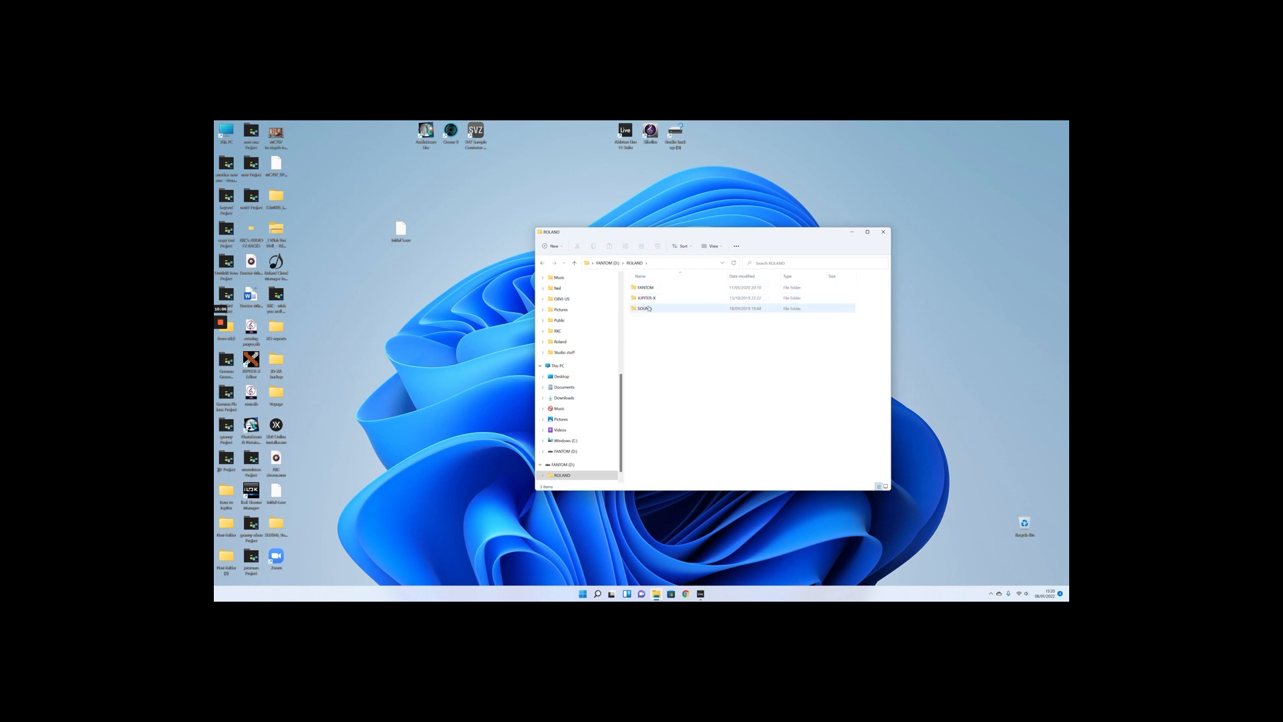
pyautogui.moveTo(644, 308)
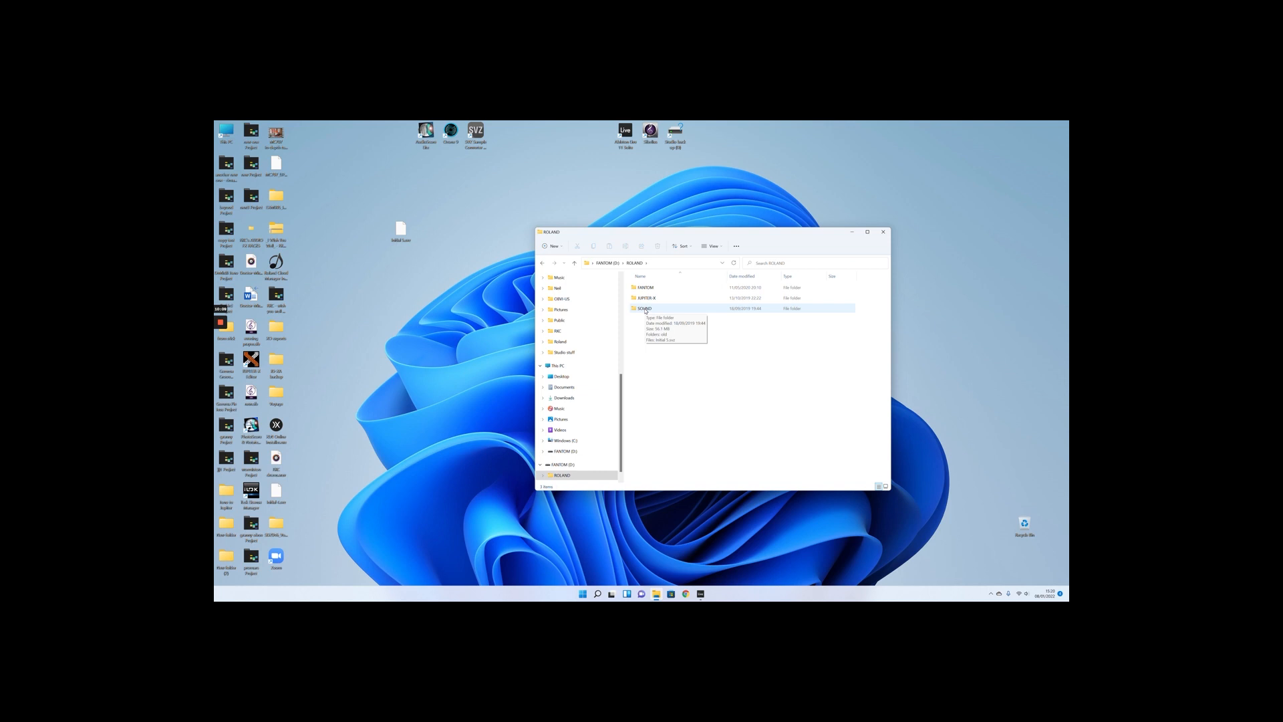
pyautogui.doubleClick(643, 308)
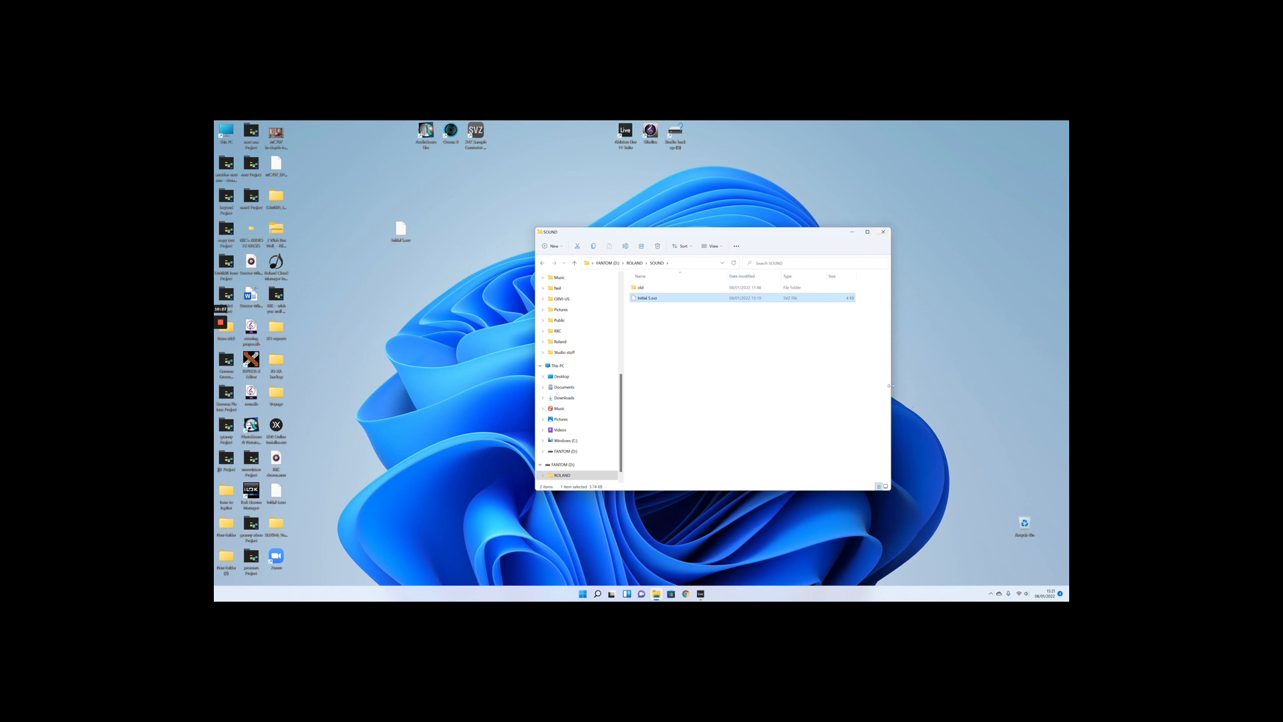
pyautogui.click(882, 232)
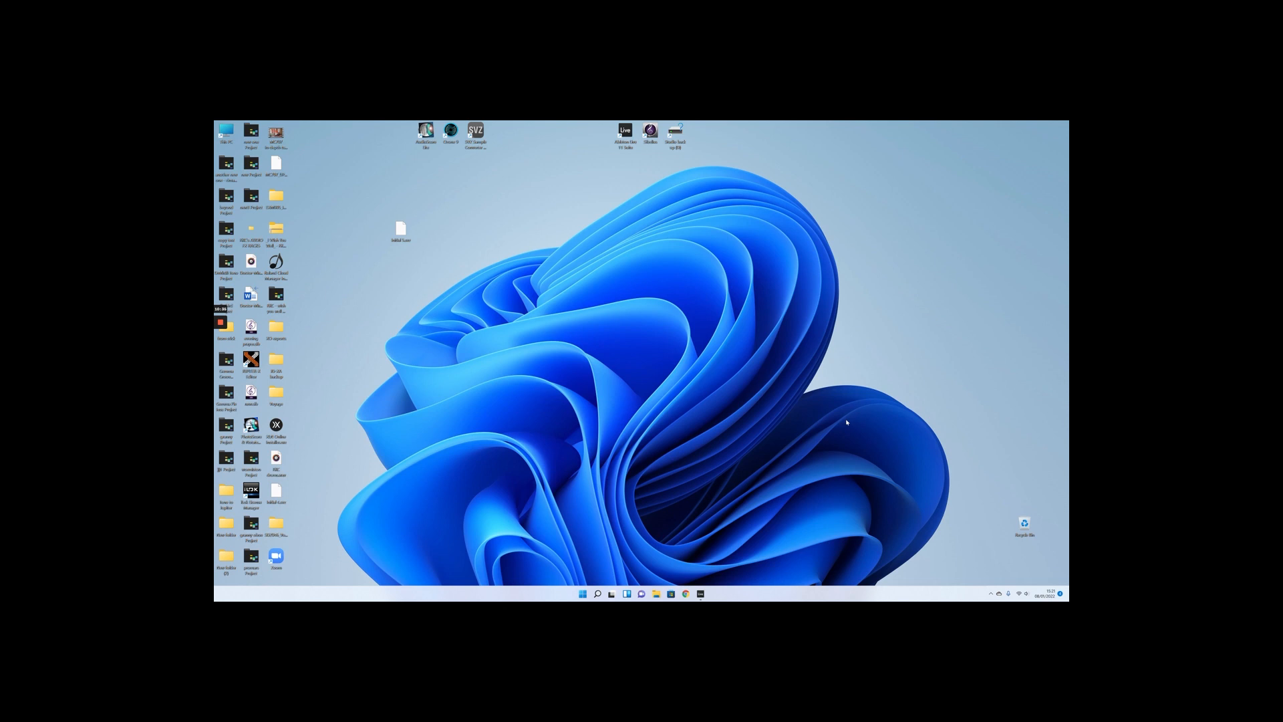
pyautogui.moveTo(840, 442)
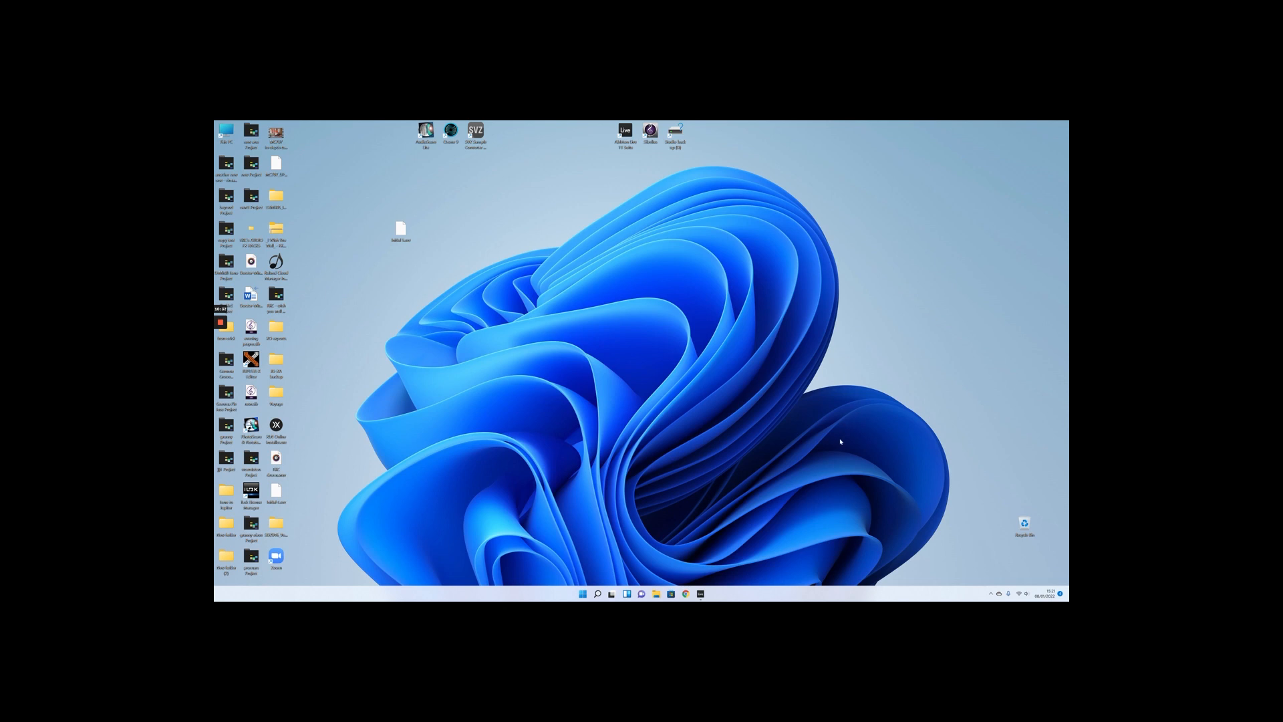